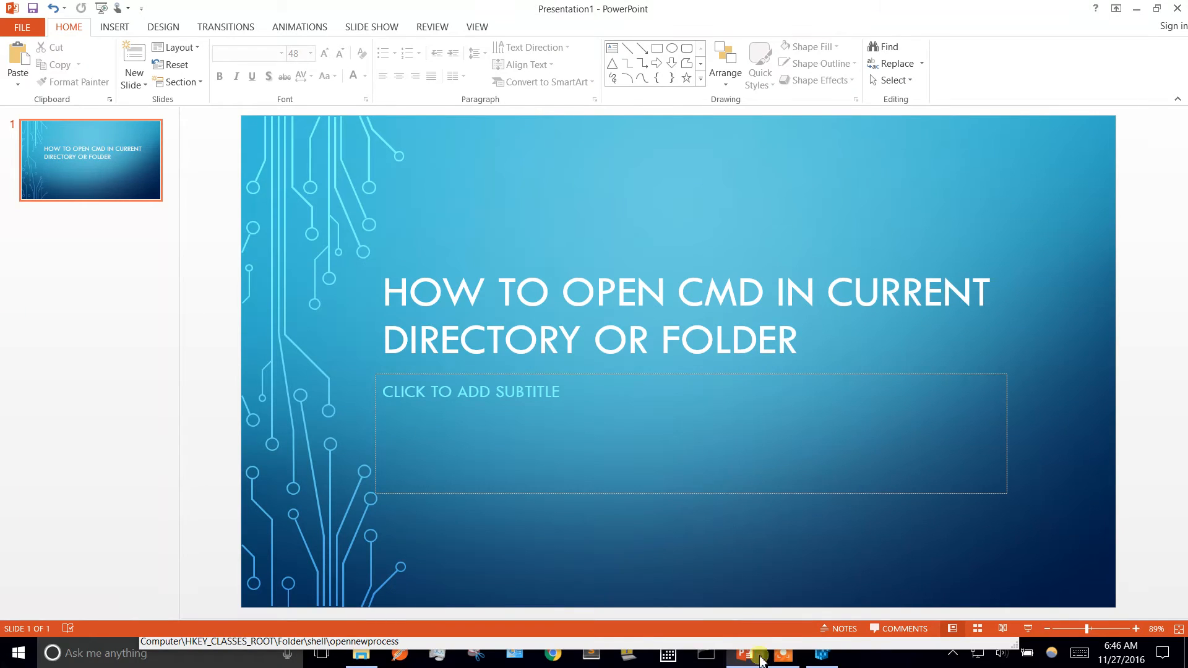
Create a new text document in the empty area of the Scripts folder
click(758, 653)
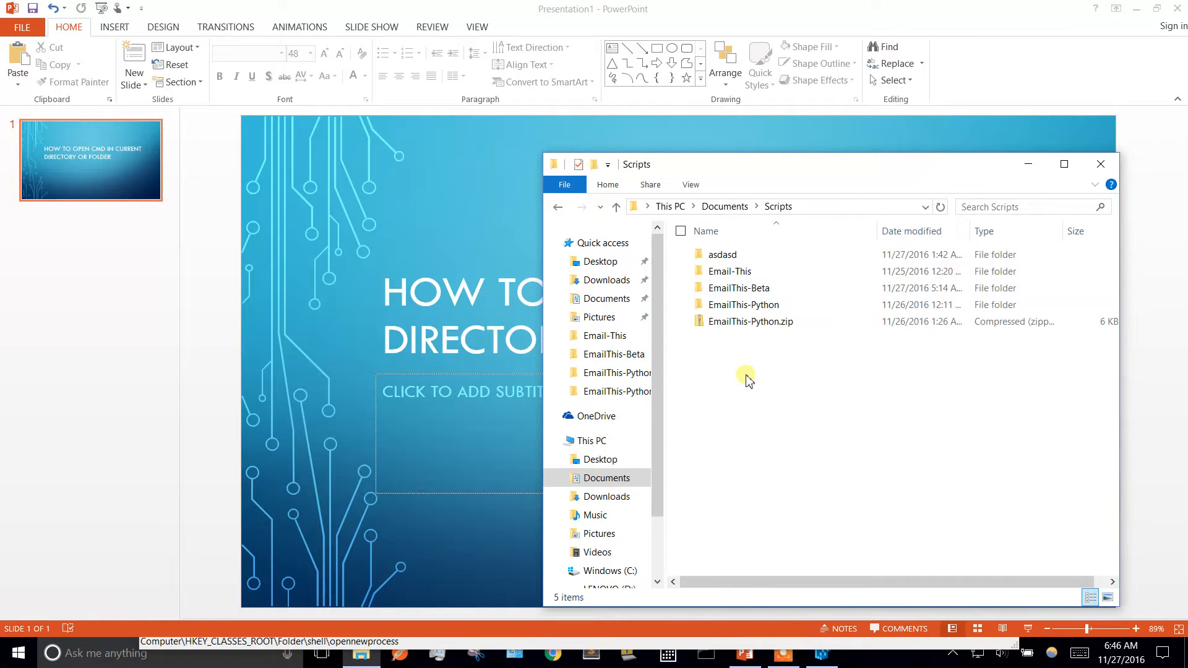
right_click(746, 378)
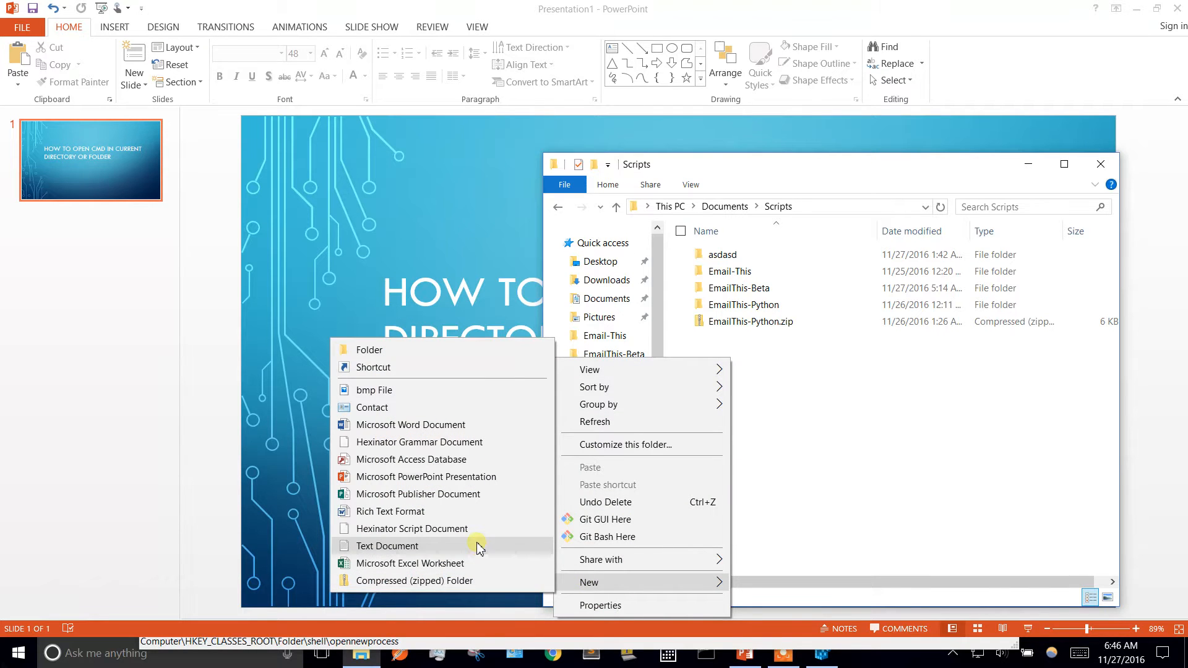
click(386, 546)
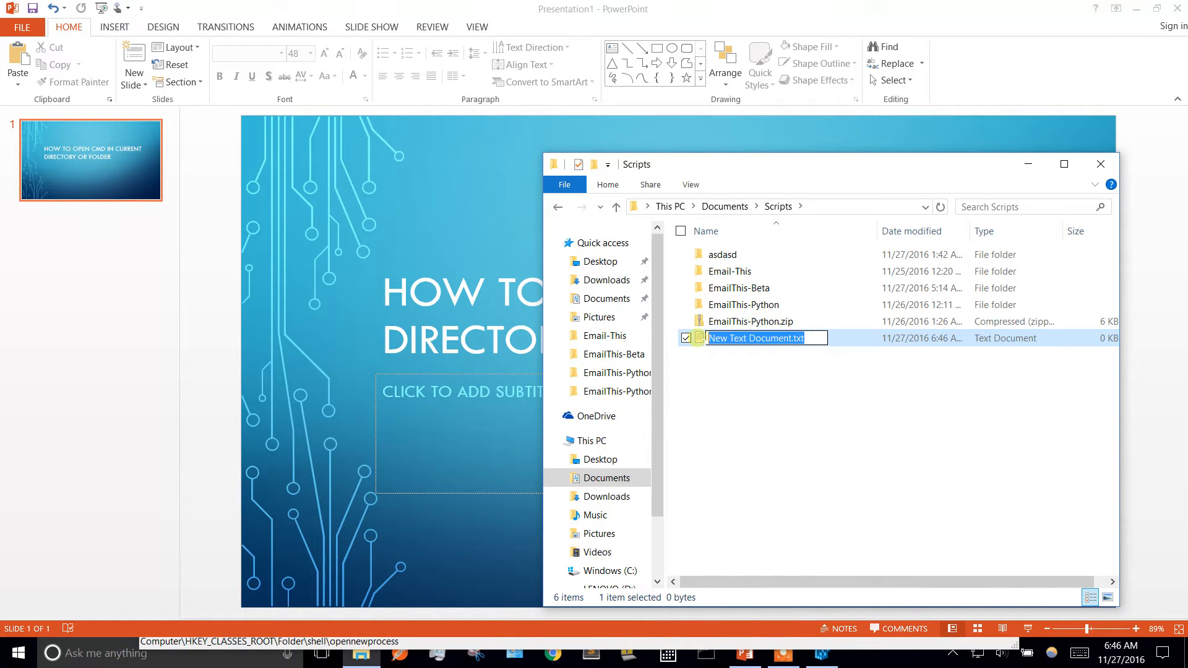
Rename the new document to openCMD_F.bat and confirm the name
text(open)
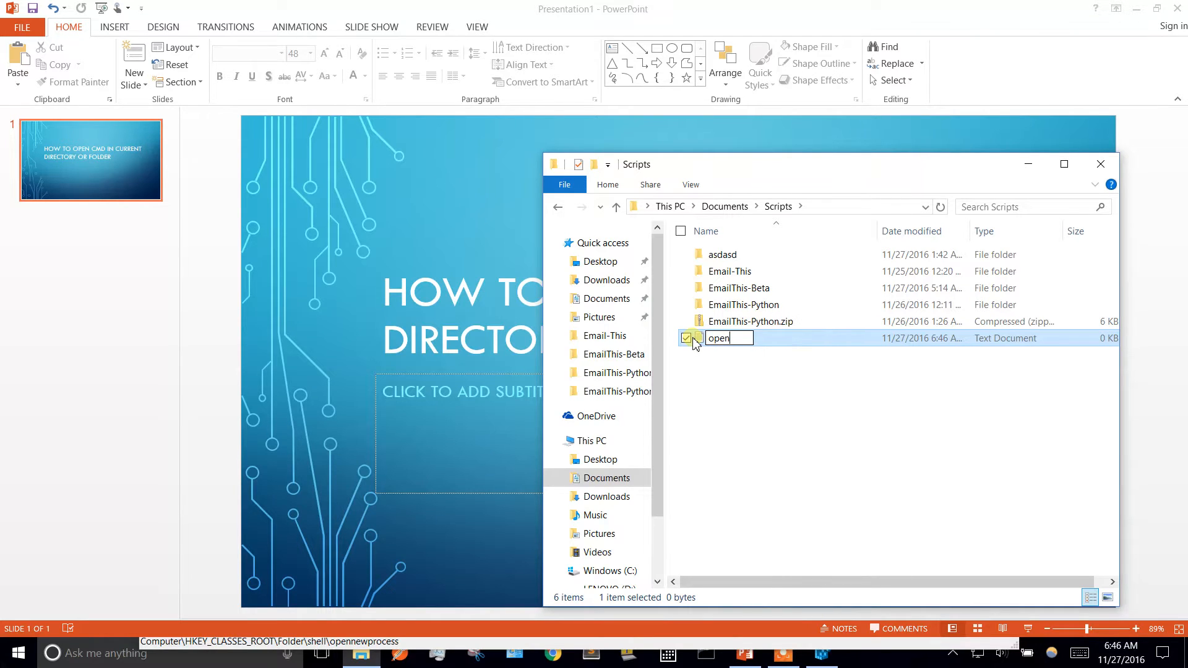
text(CMD_)
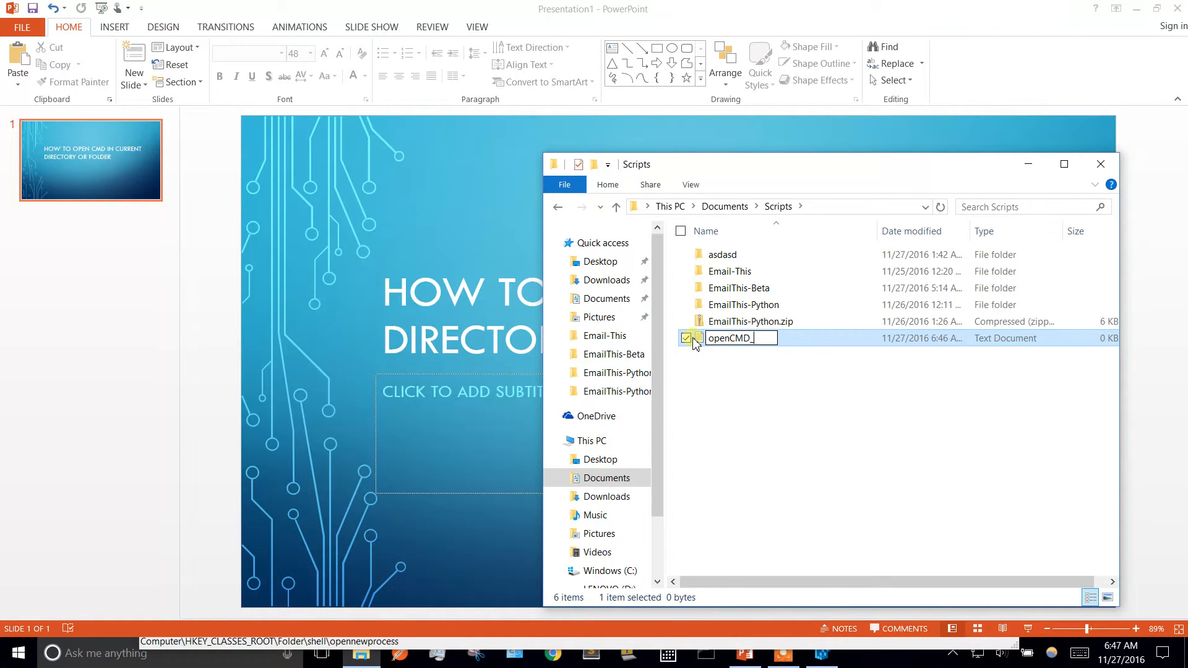
text(F)
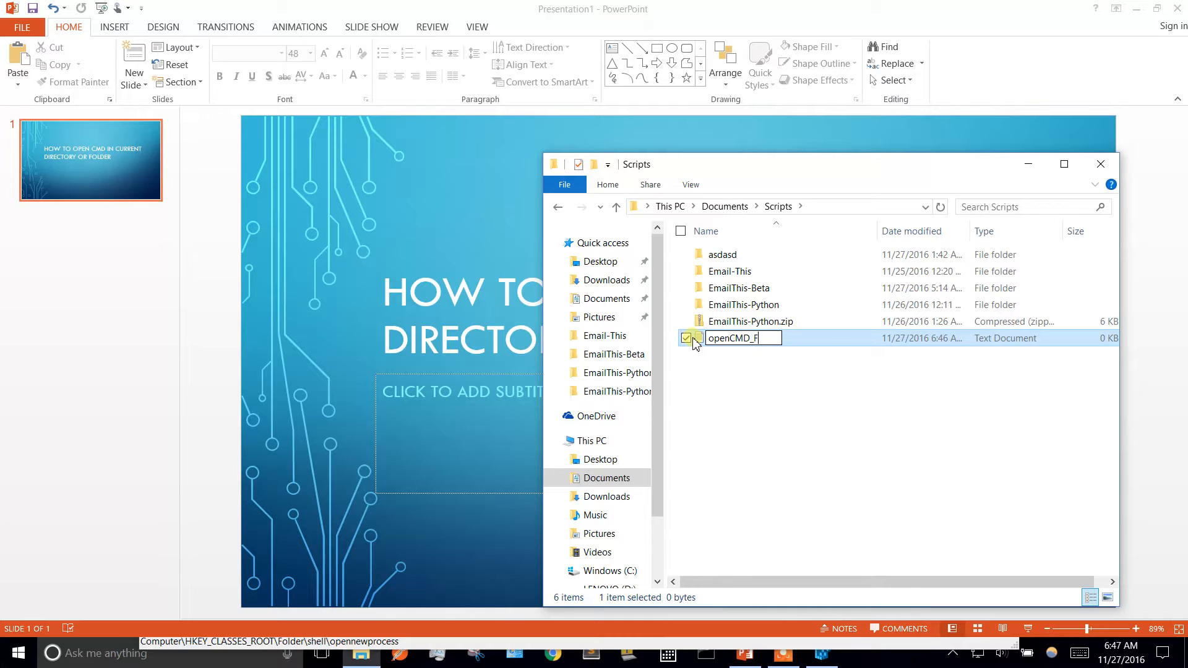
text(.bat)
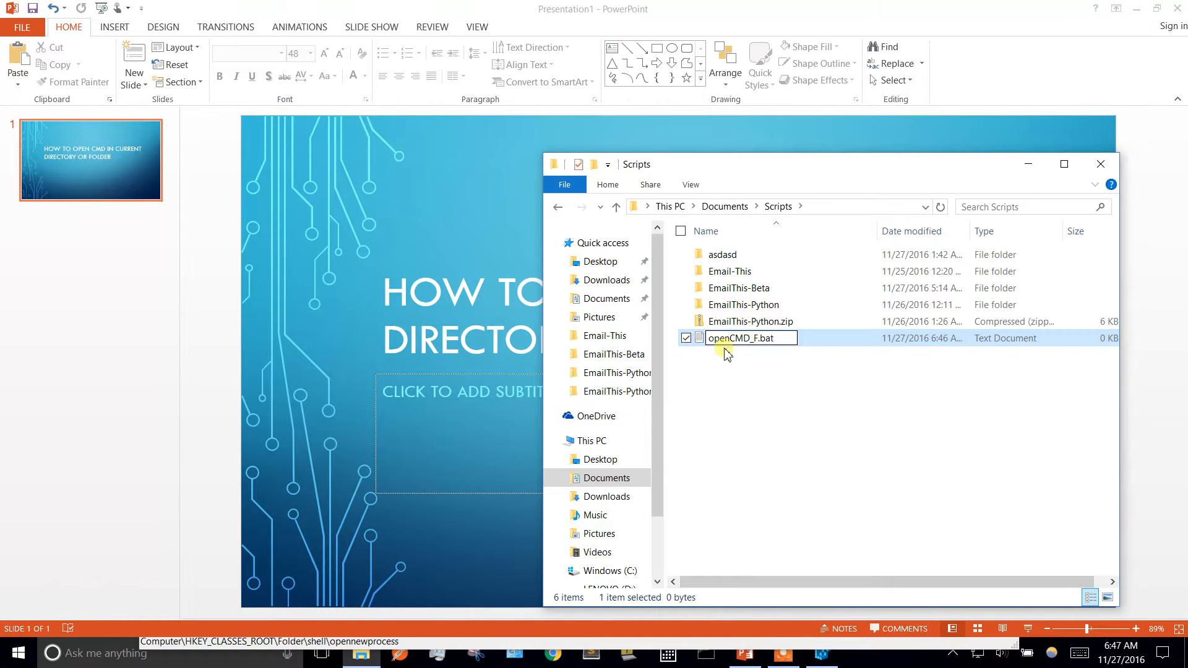
key(enter)
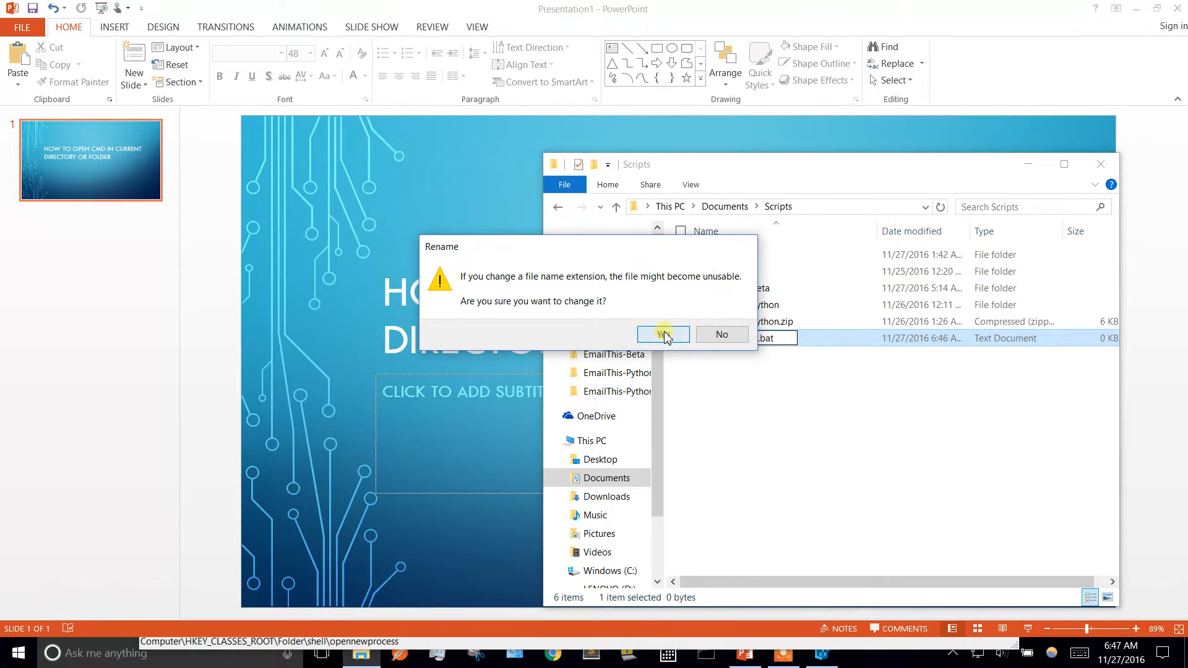
Accept the .bat extension change and bring openCMD_F.bat up for editing
click(662, 334)
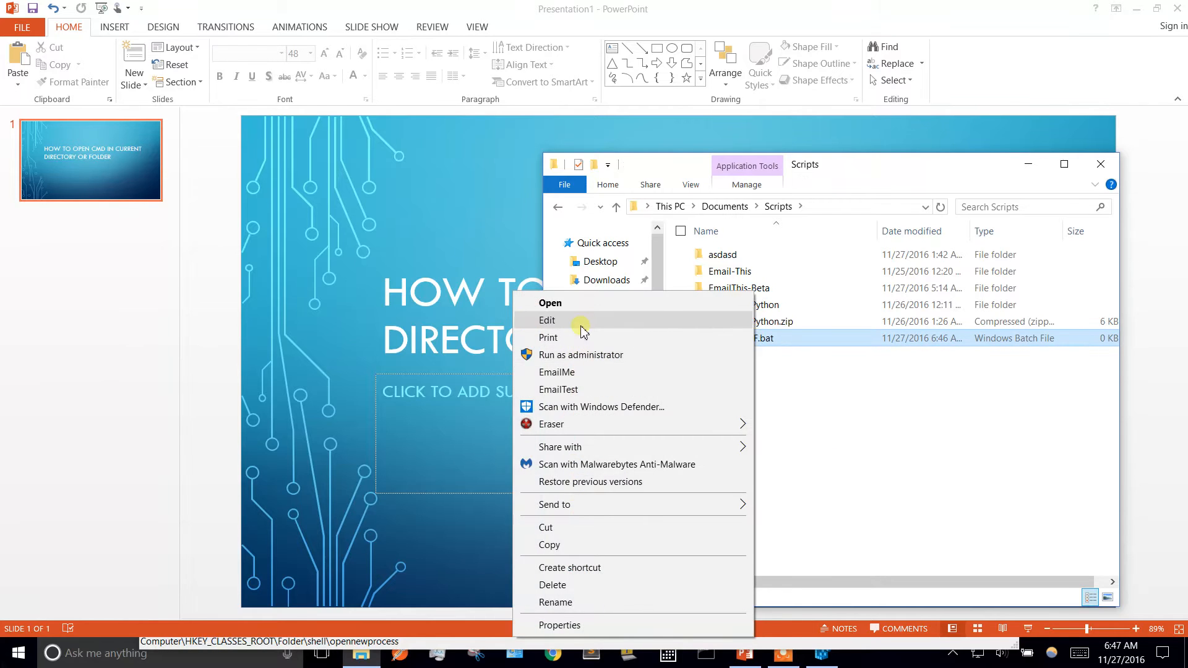
click(547, 319)
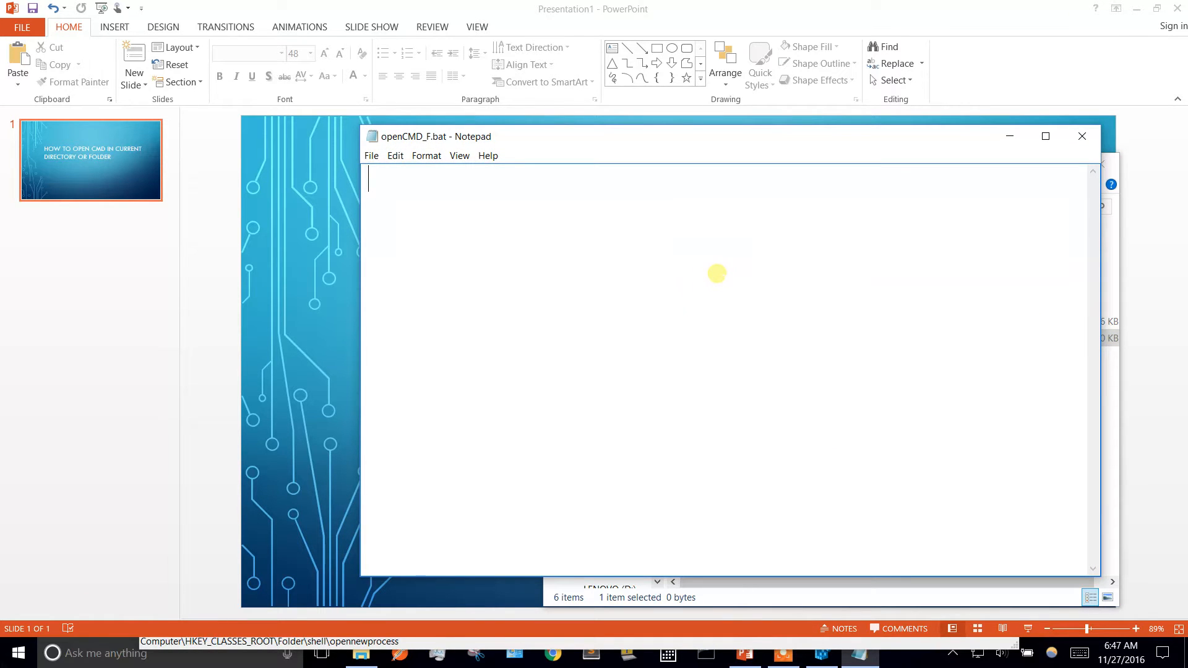
Write the command start cmd.exe /k cd "%1" into openCMD_F.bat
text(start)
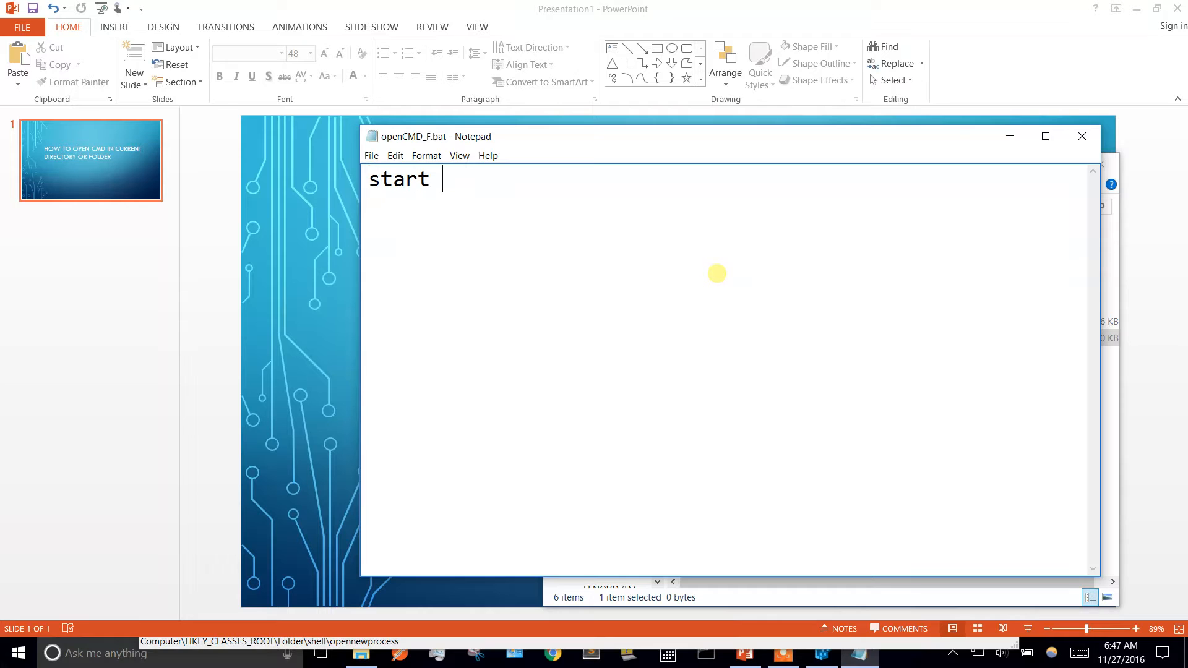
text(cmd.exe)
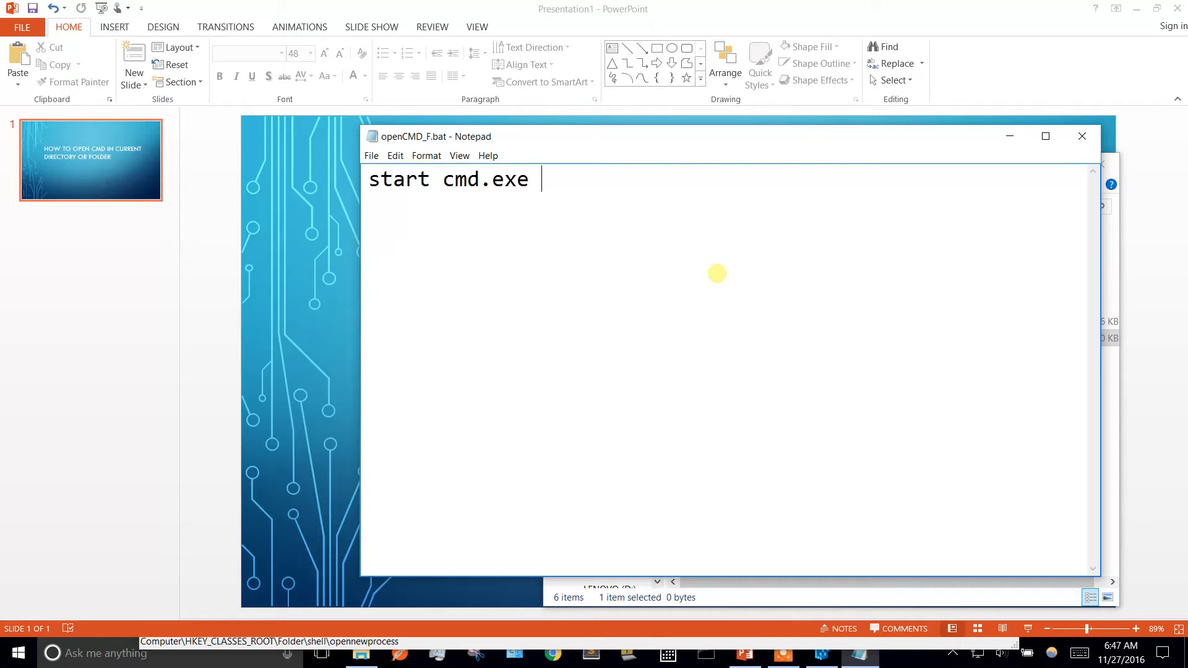
text(/k)
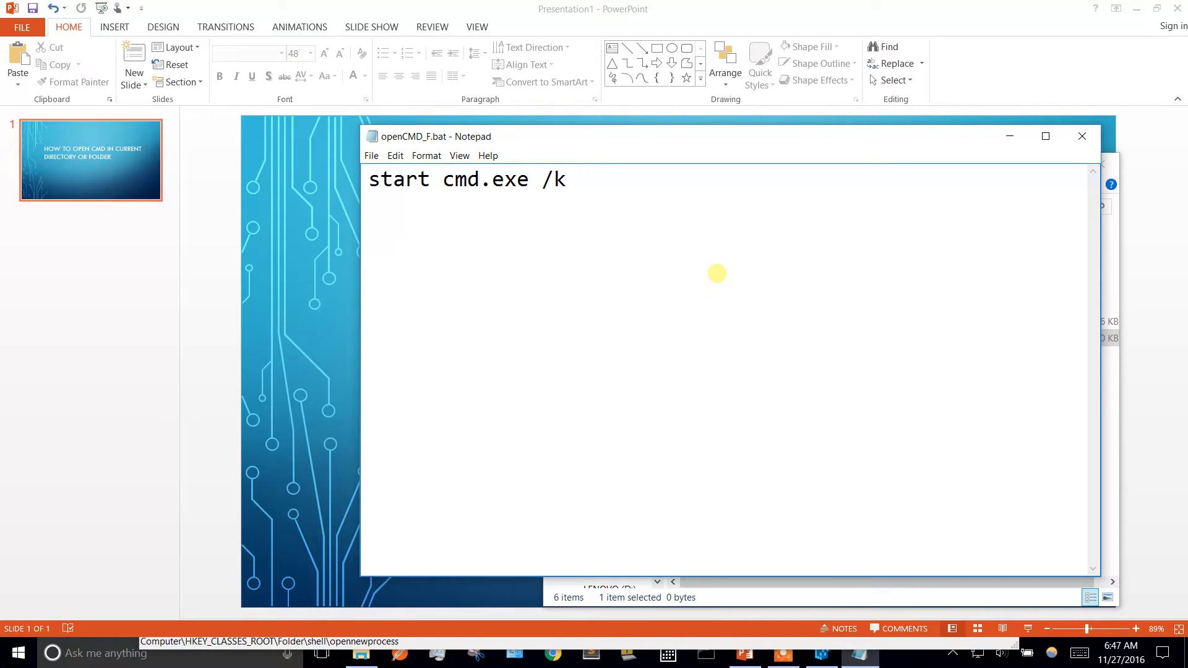
text(cd ")
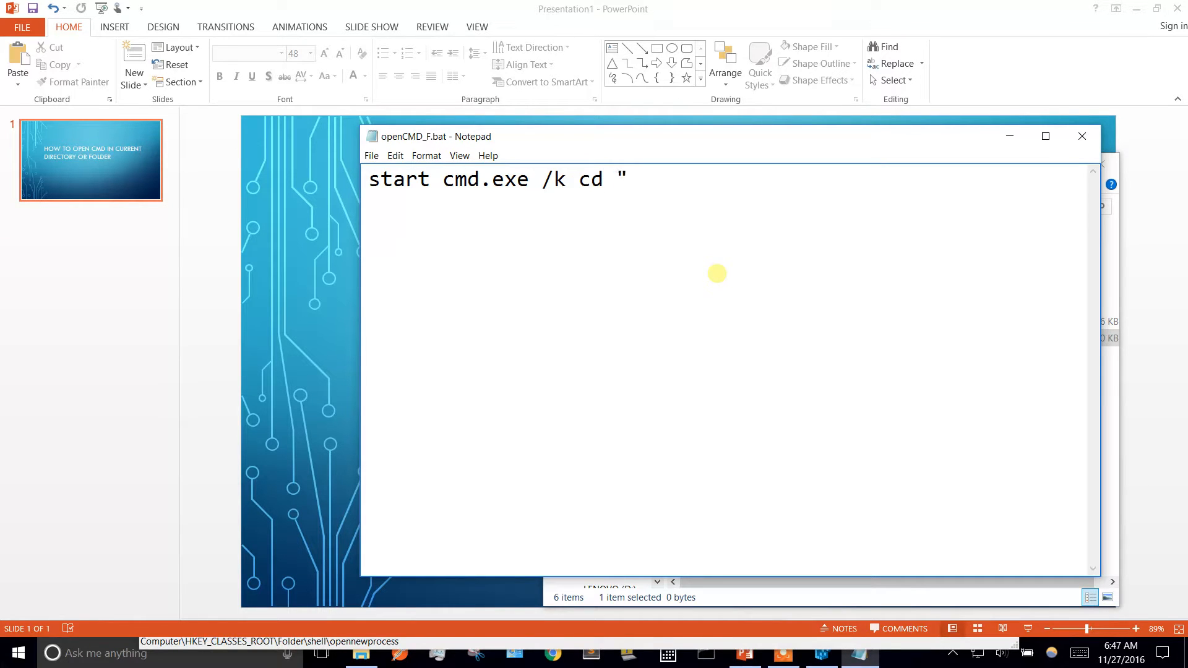
text(%1)
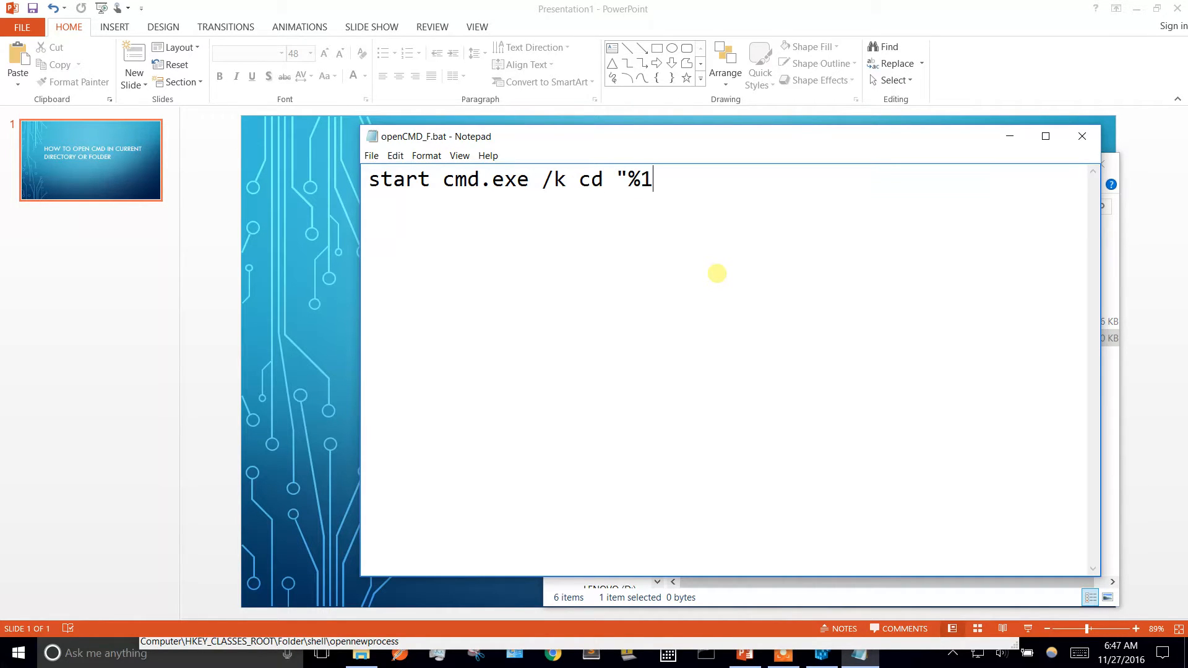
text(")
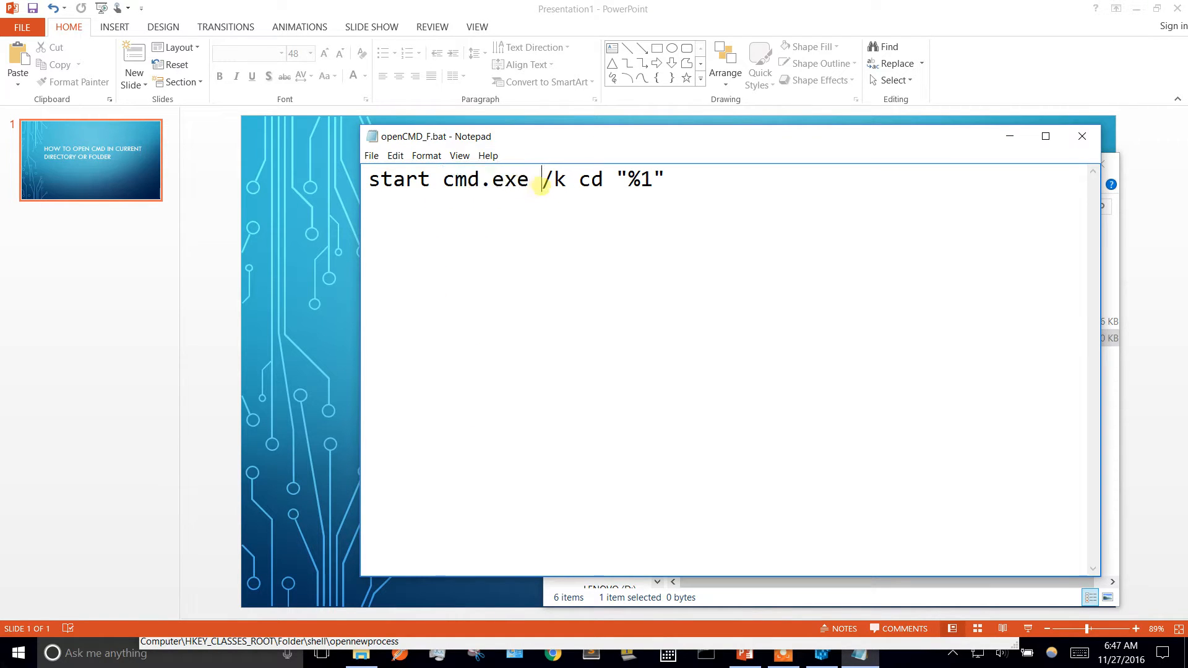
Review the %1 folder argument, then close Notepad saving the batch file
double_click(553, 180)
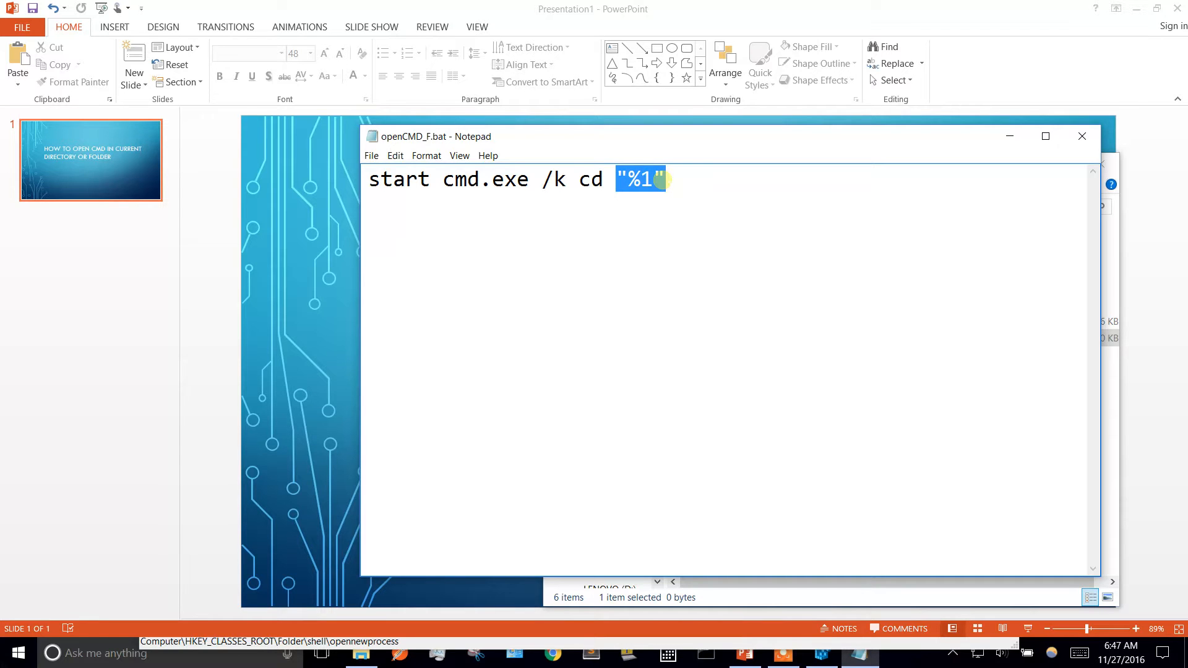
click(371, 155)
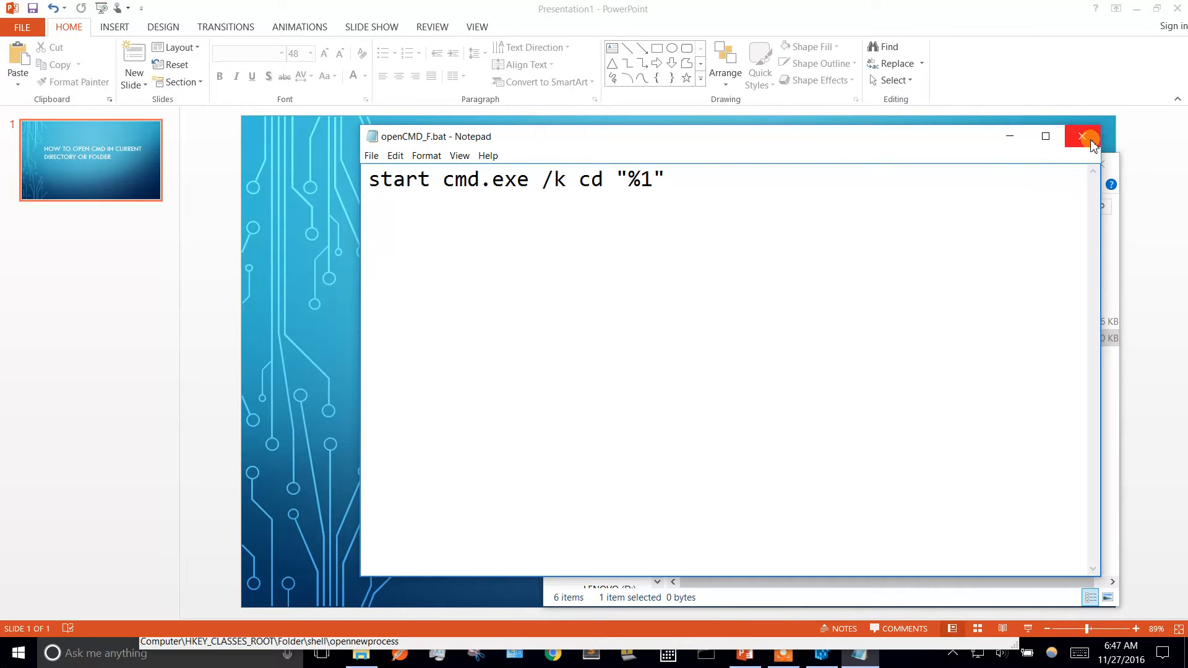
click(1083, 136)
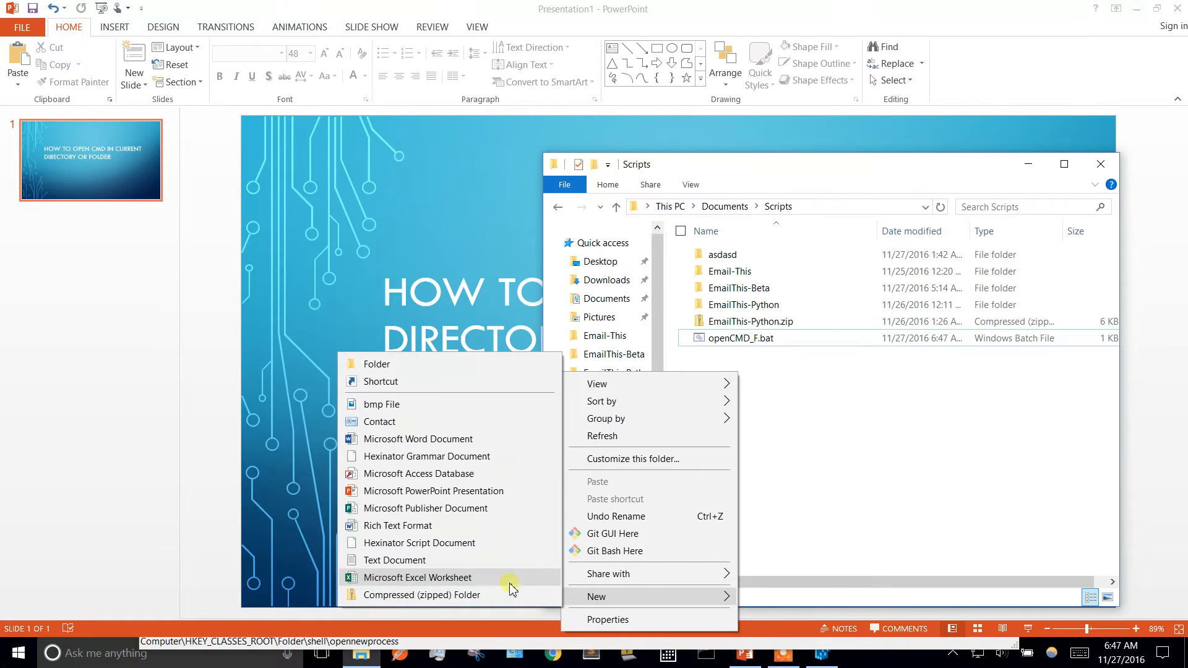
Create a second text document in Scripts named openCMD_D.bat
click(393, 560)
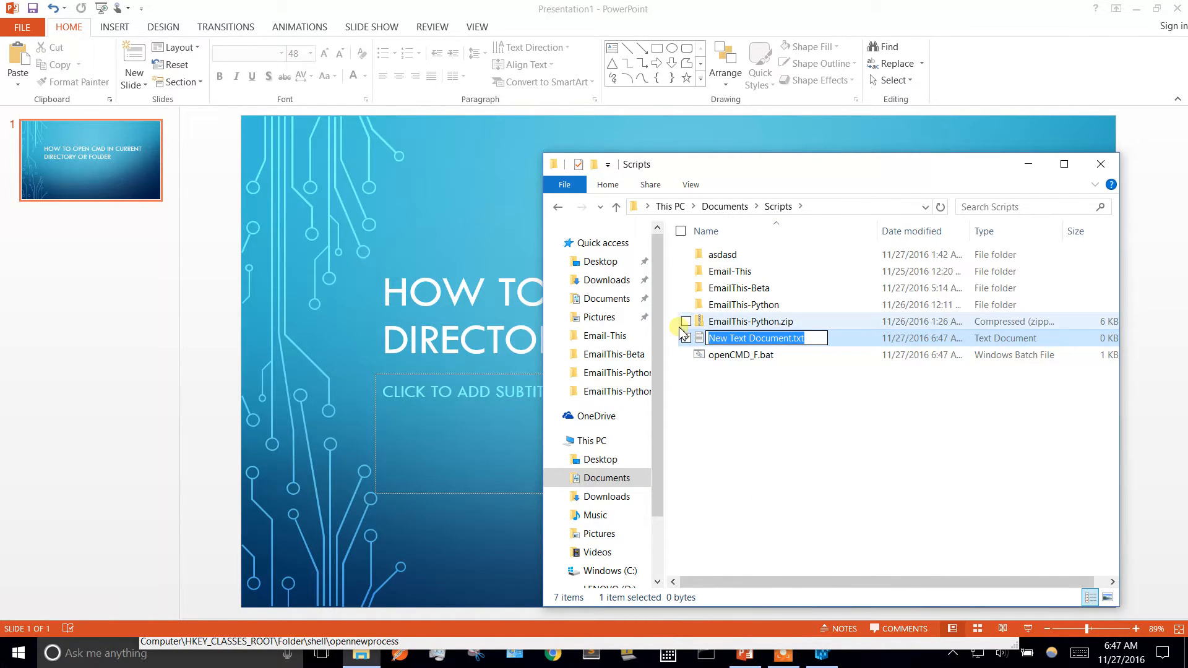
text(openCMD_)
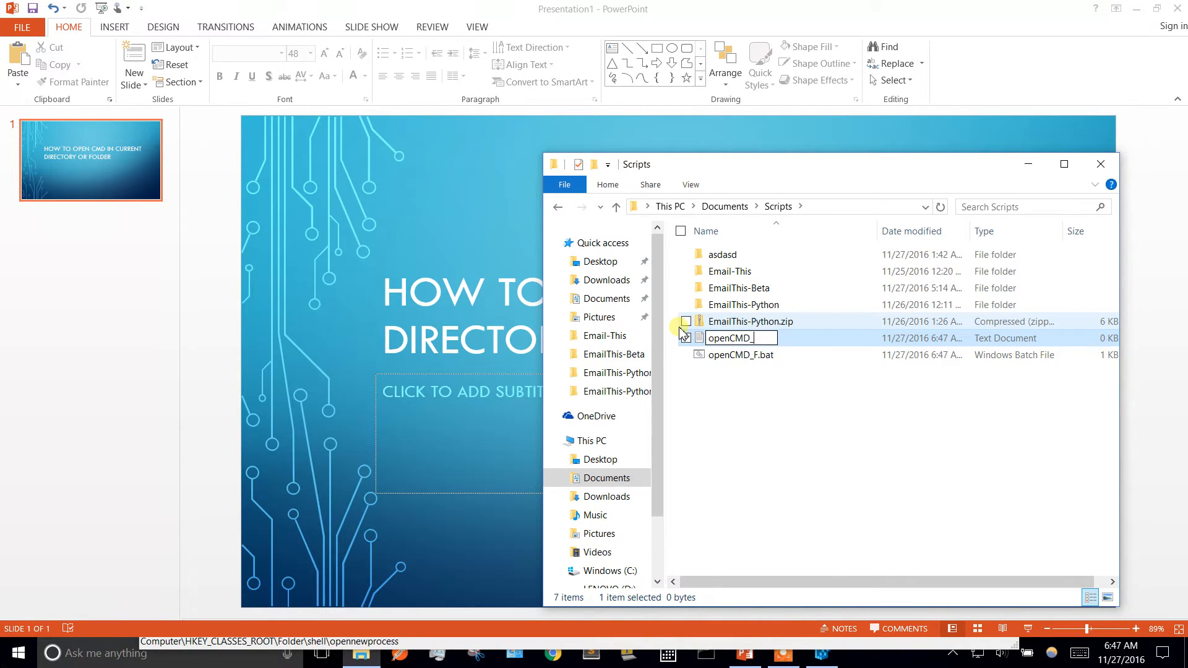
text(D)
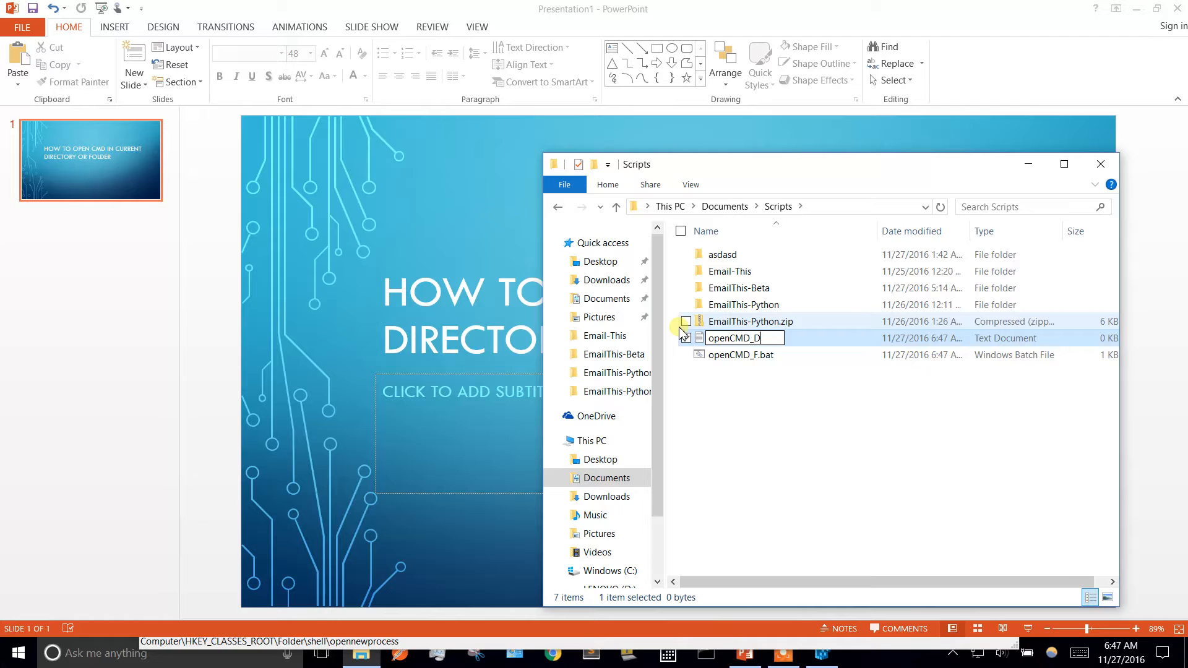
text(.bat)
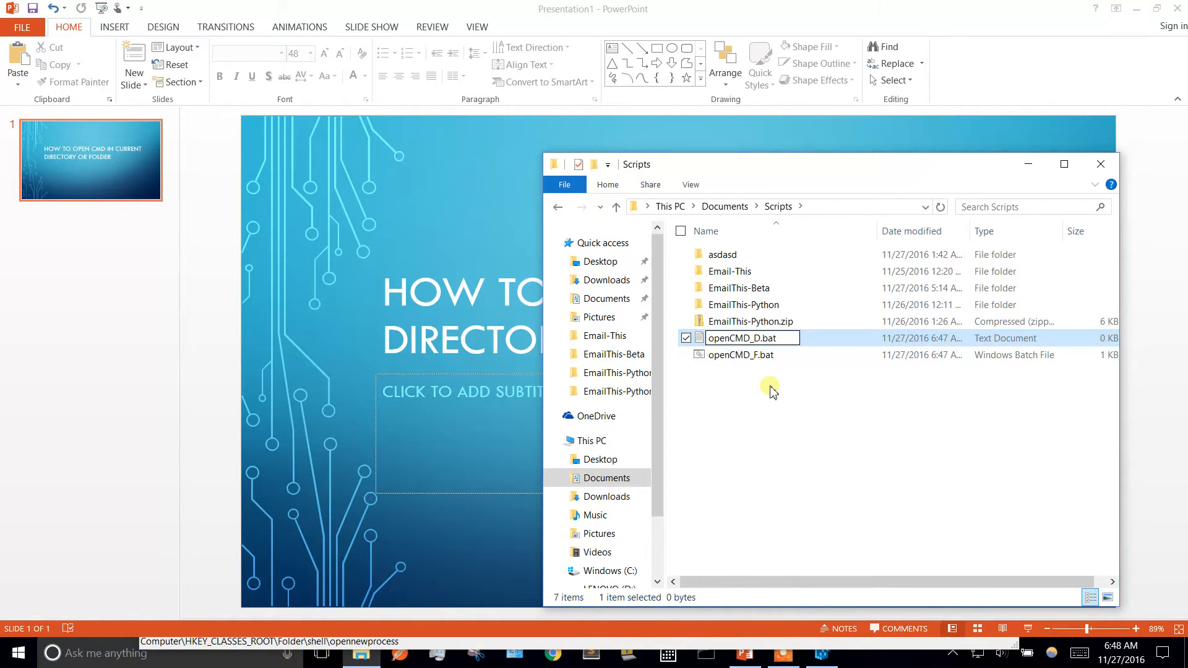
Bring up the context menu of actions for openCMD_D.bat
click(740, 355)
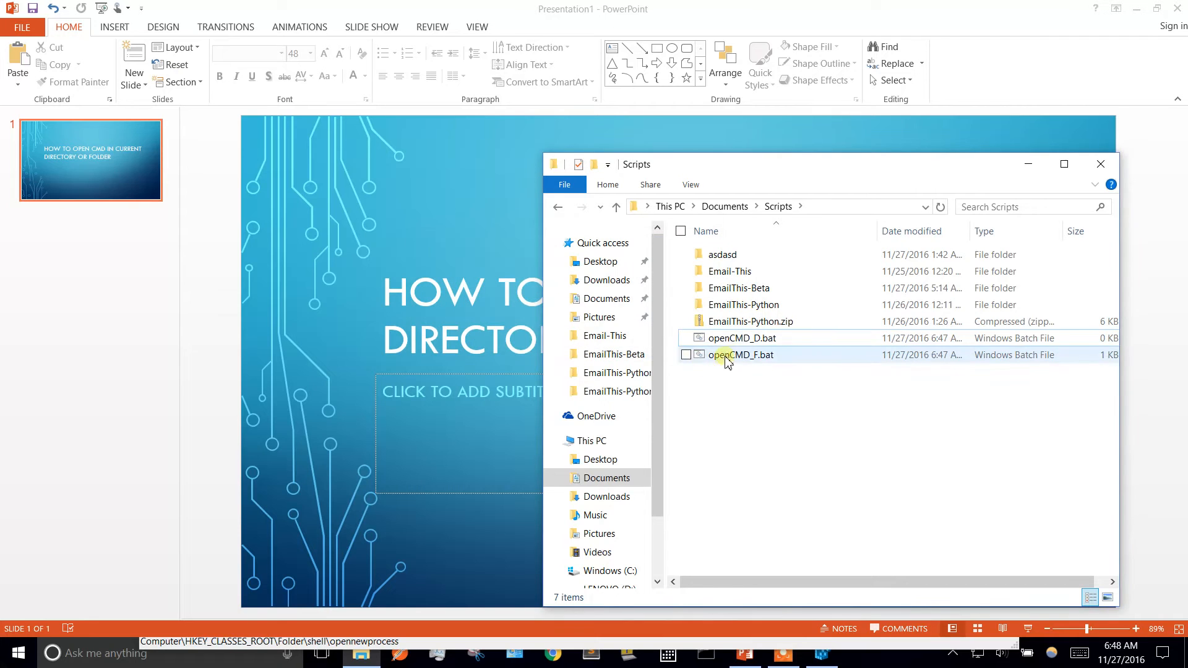
right_click(742, 338)
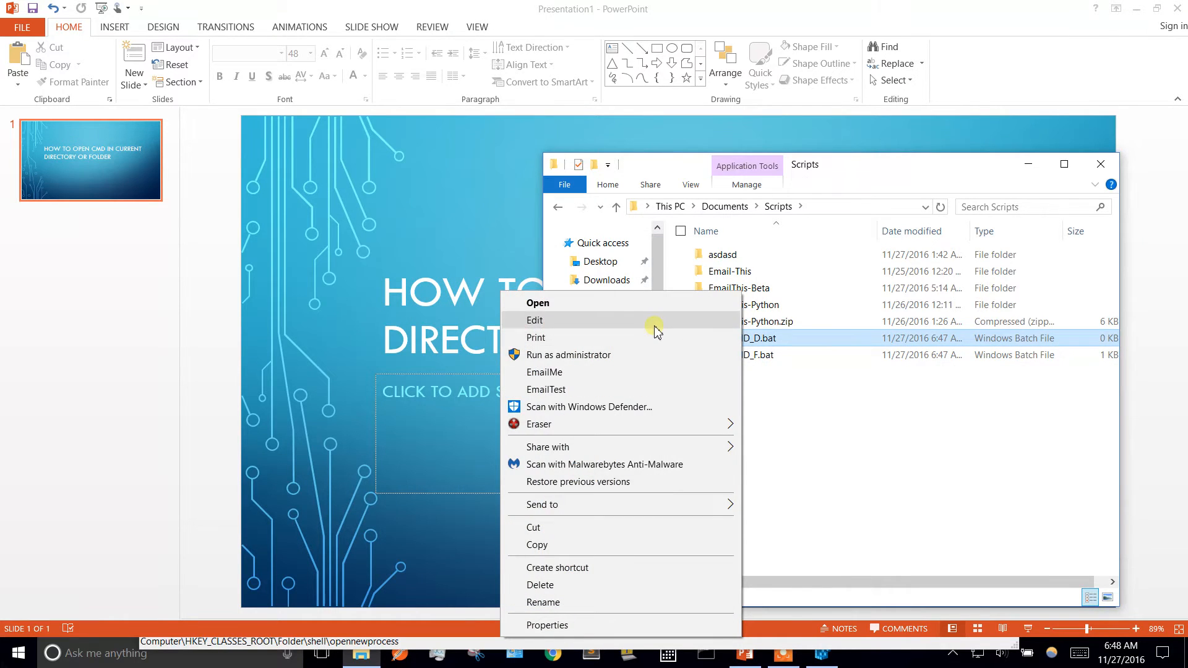
Edit openCMD_D.bat to contain start cmd.exe followed by cd %~dp0
click(535, 320)
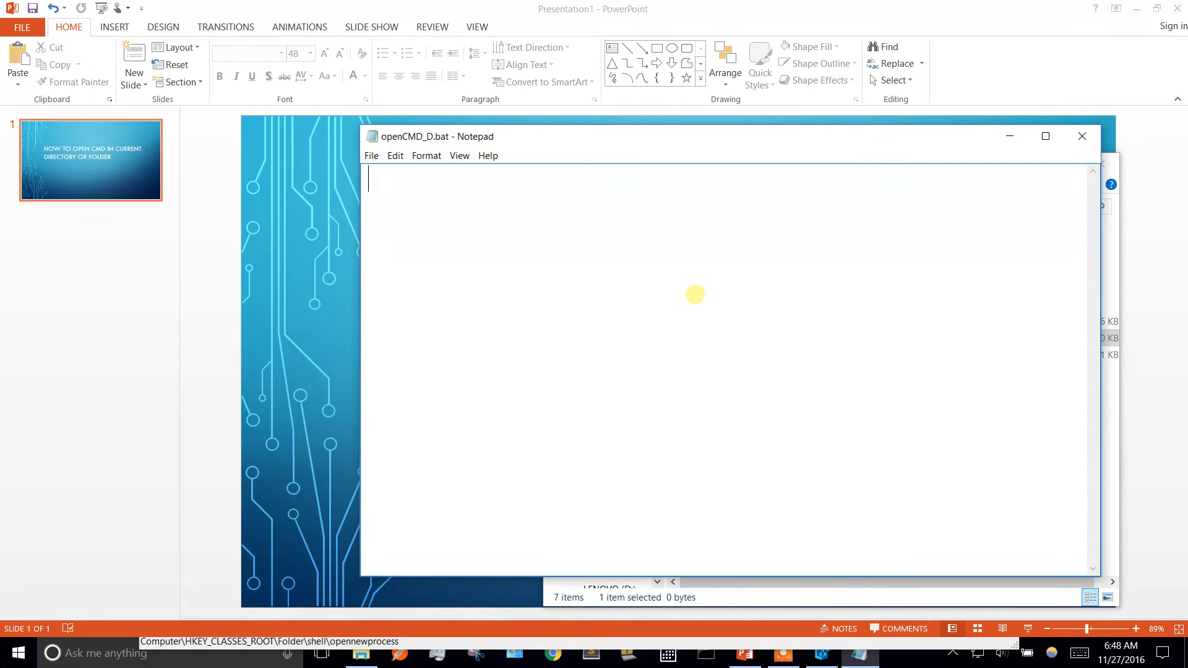
text(start cmd.exe)
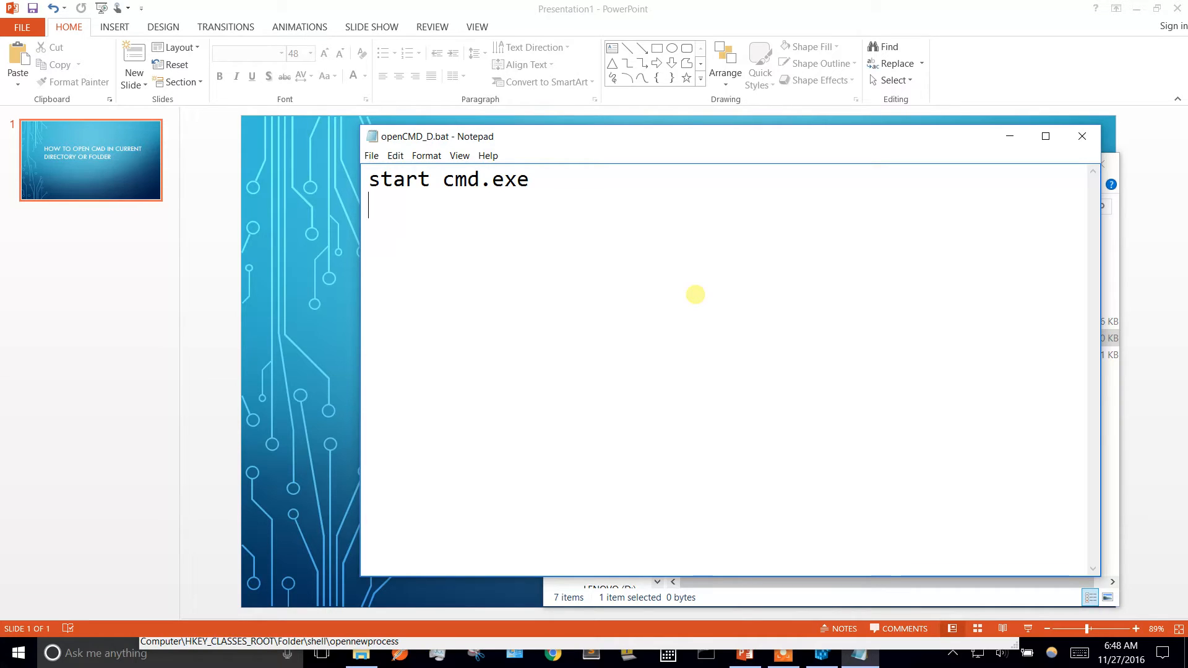
text(cd)
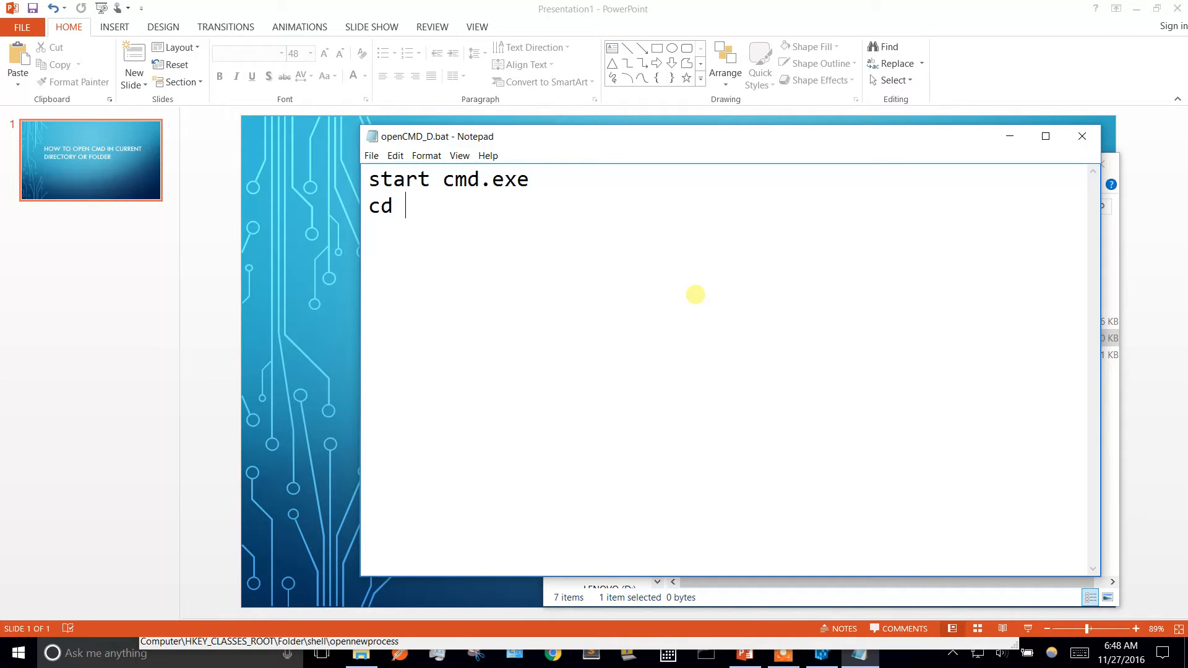
text(~)
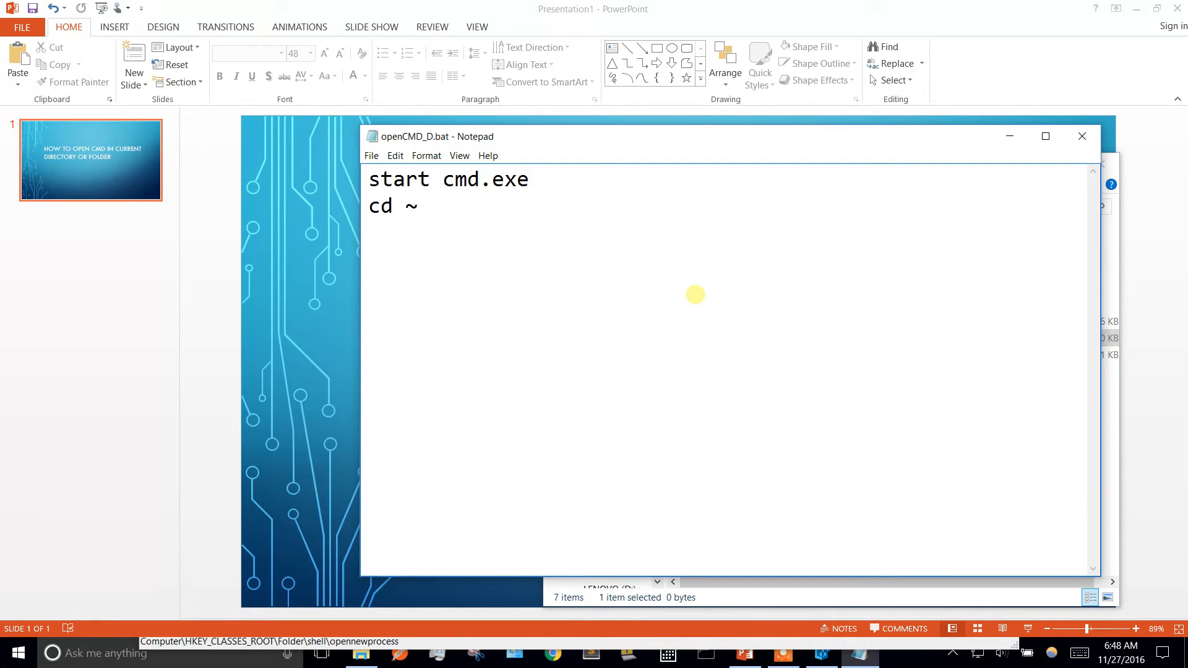
key(Backspace)
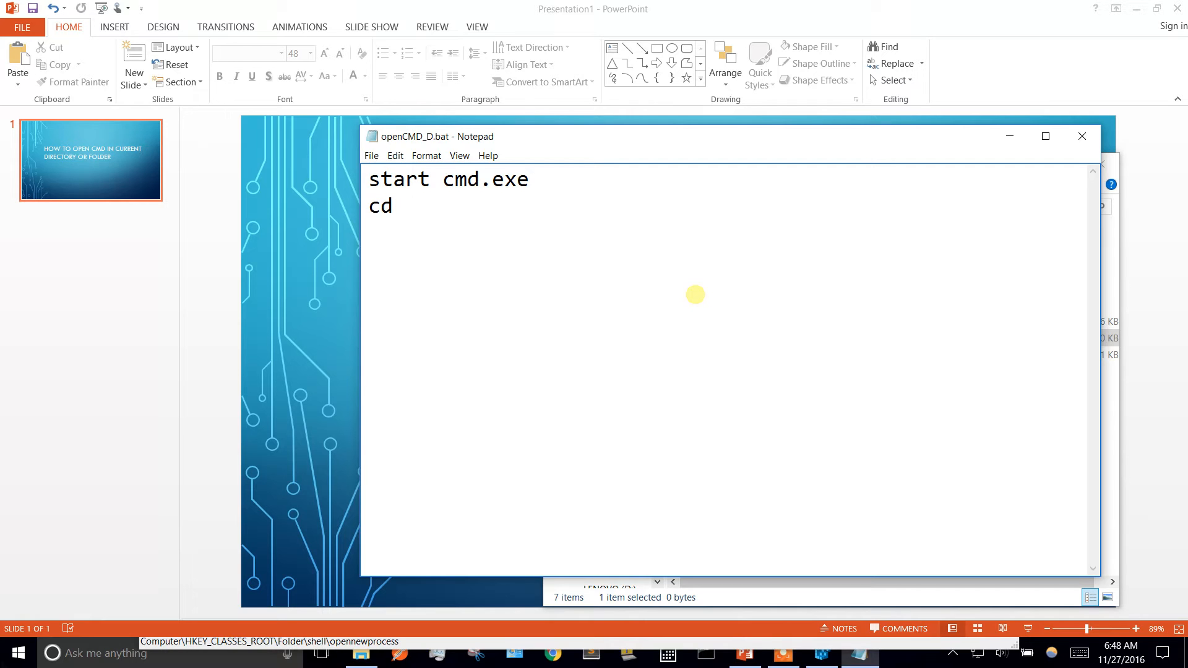
text(%1)
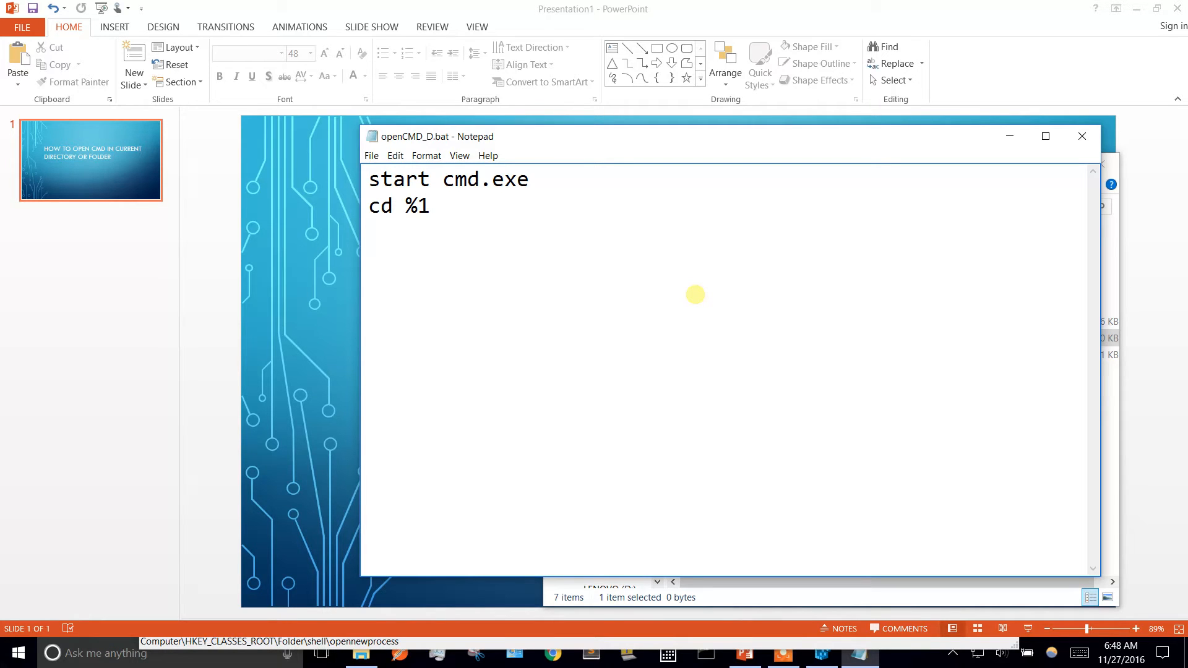
text(~dp0)
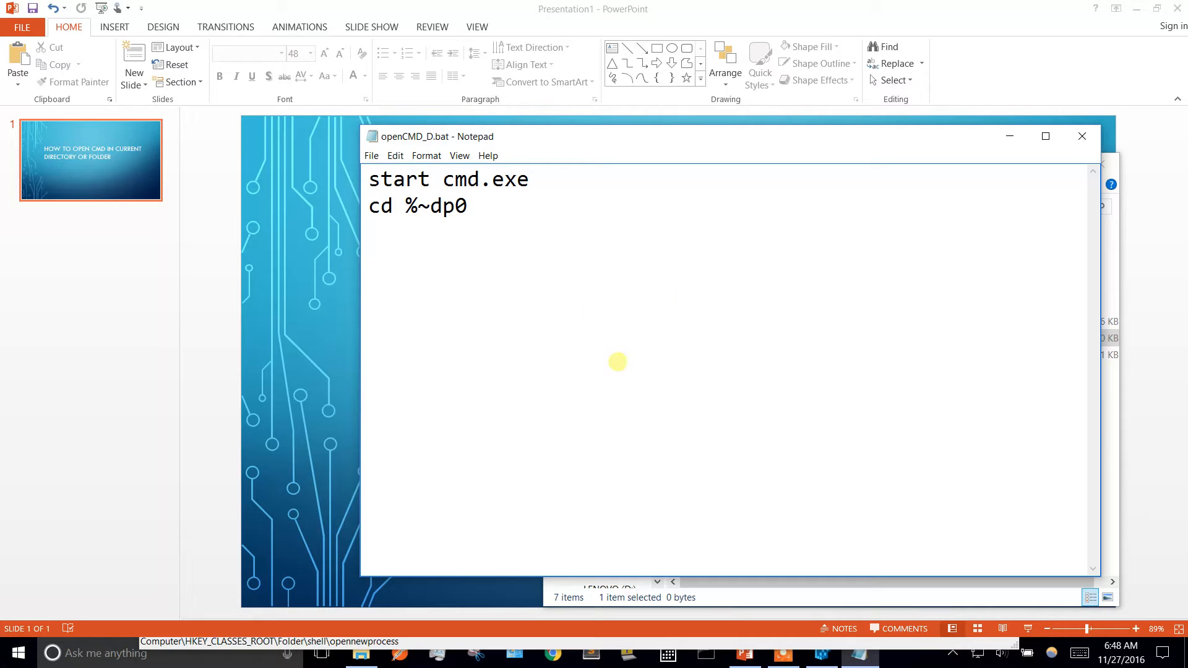
Save openCMD_D.bat from Notepad's File menu
click(371, 156)
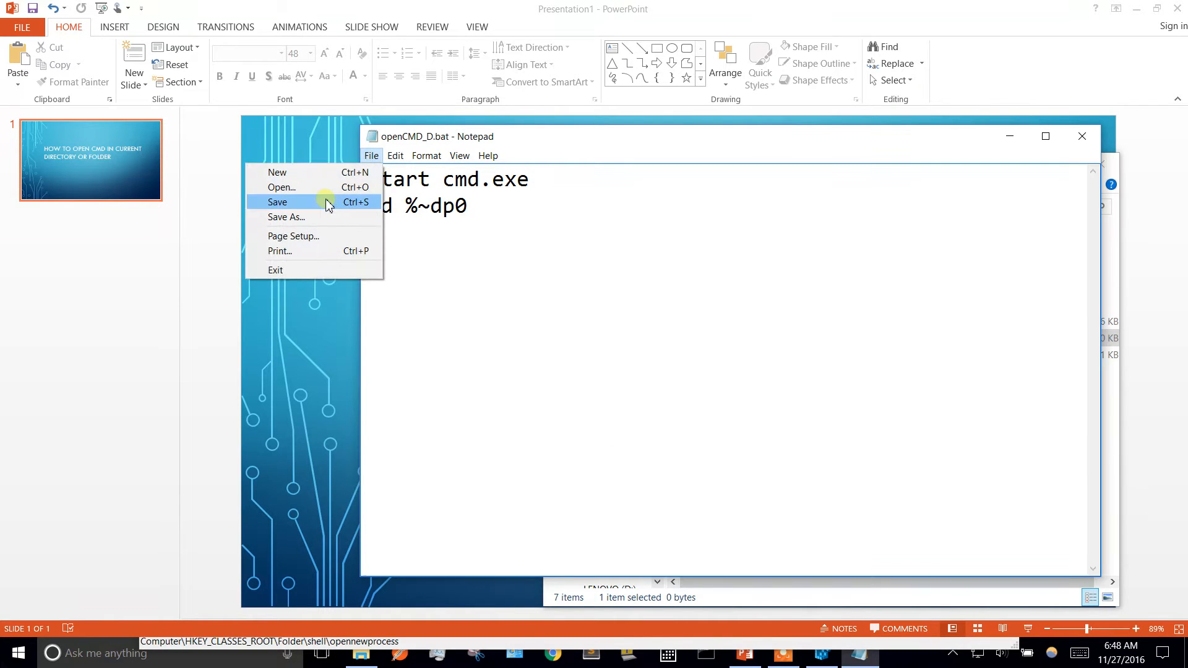
click(277, 202)
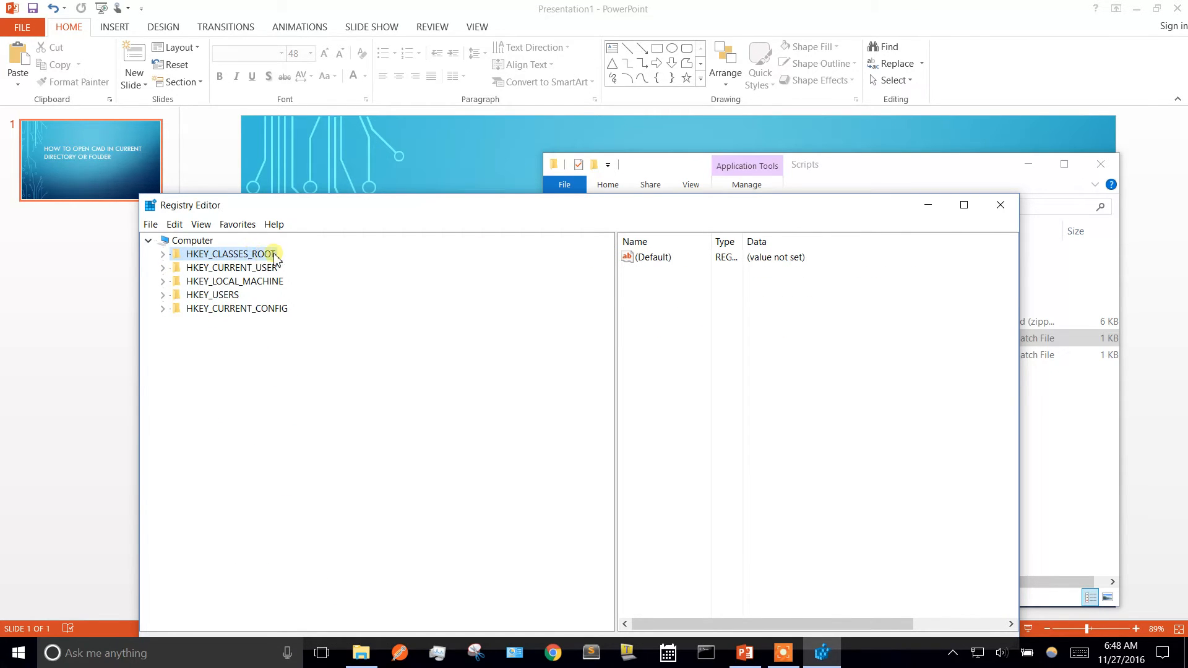
Expand HKEY_CLASSES_ROOT, then Directory and its Background key to reveal shell
click(163, 253)
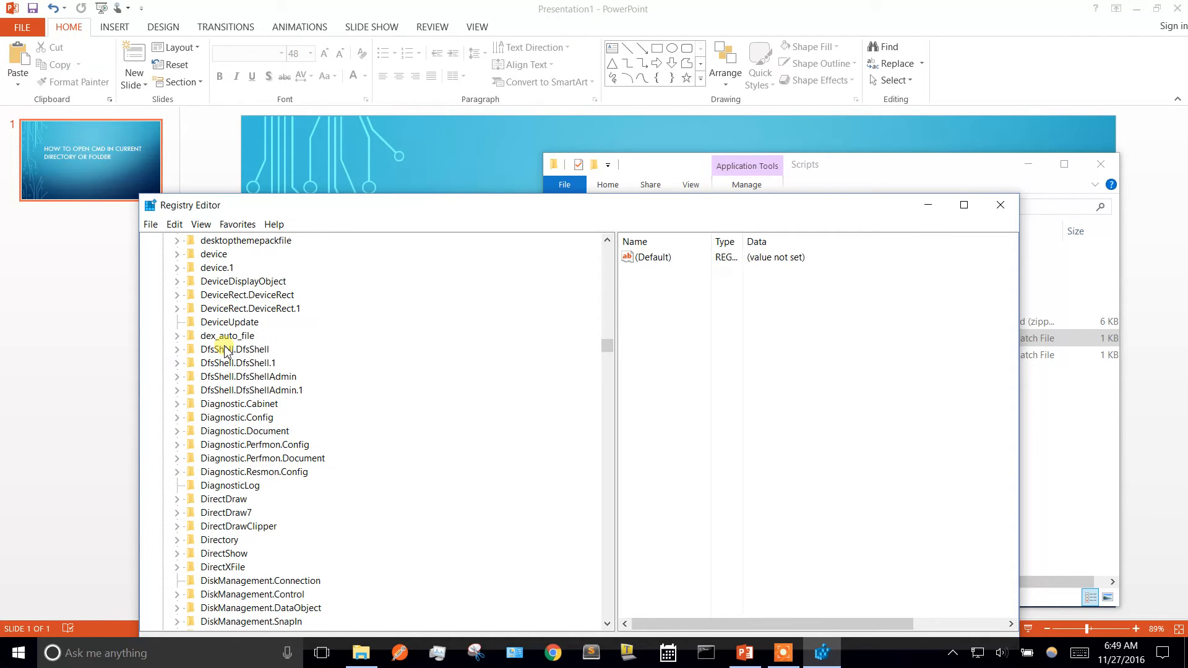
click(177, 539)
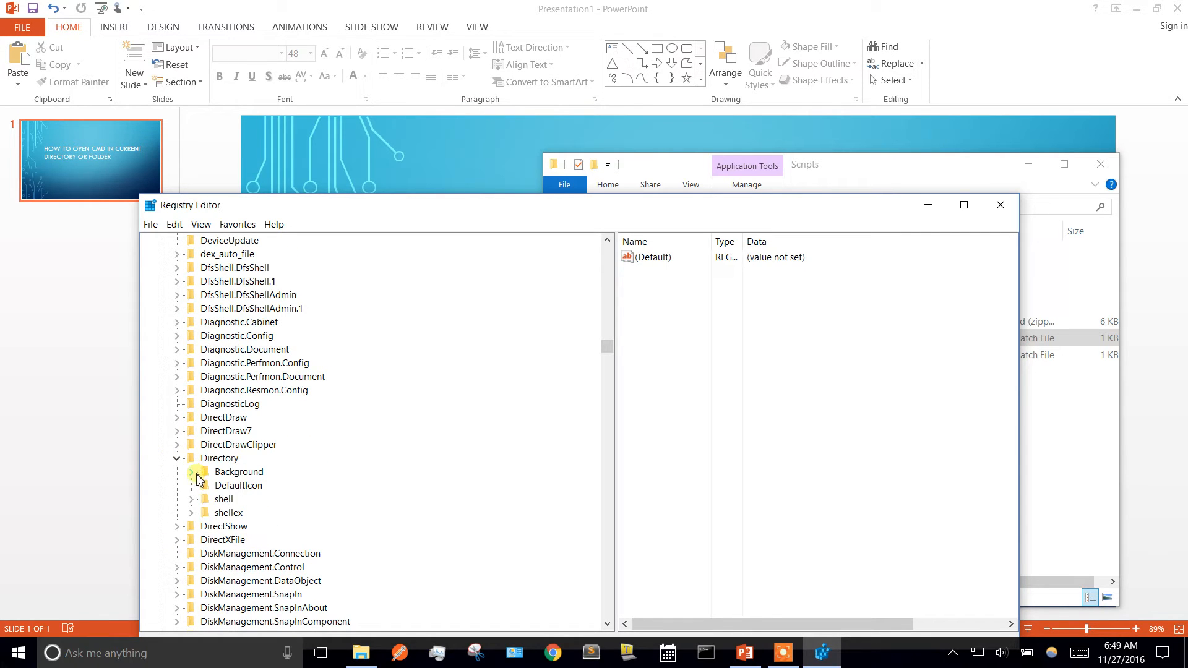
click(191, 471)
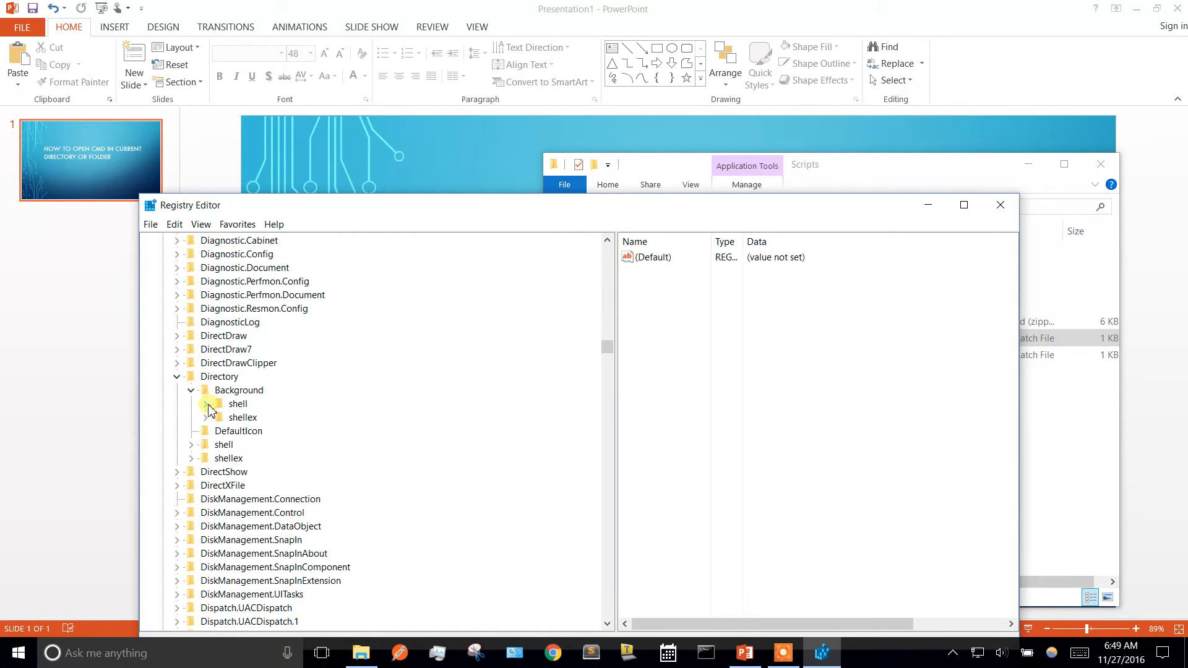
Under Background\shell add a new key openCMD containing a command subkey
click(205, 403)
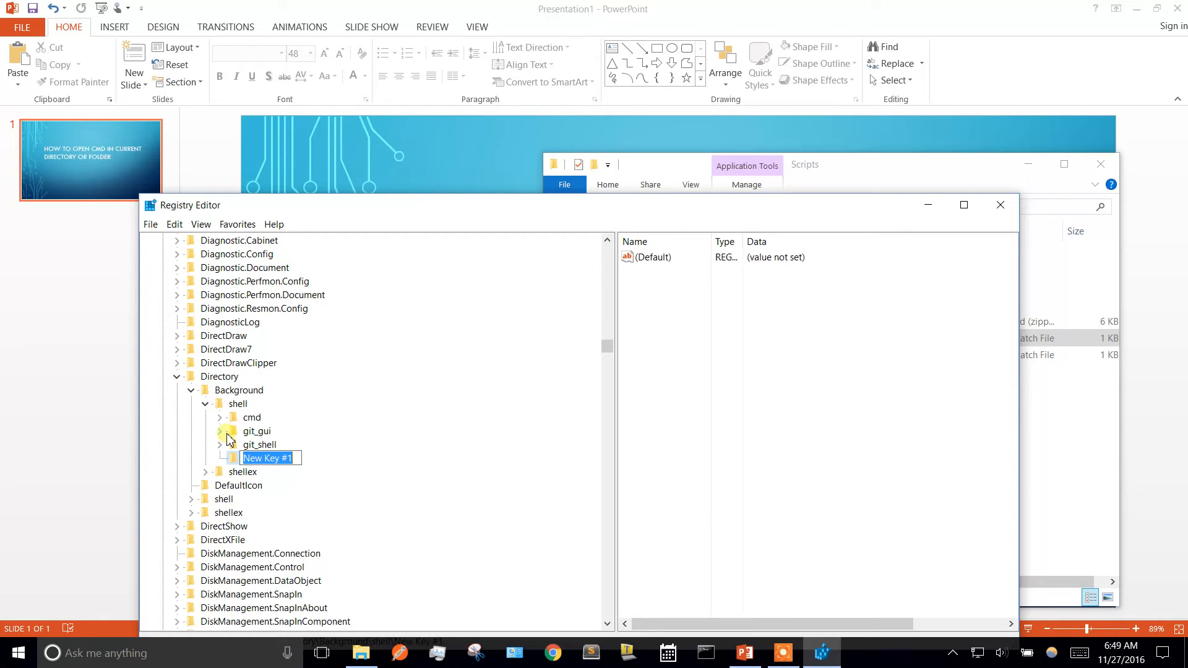
text(openCMD)
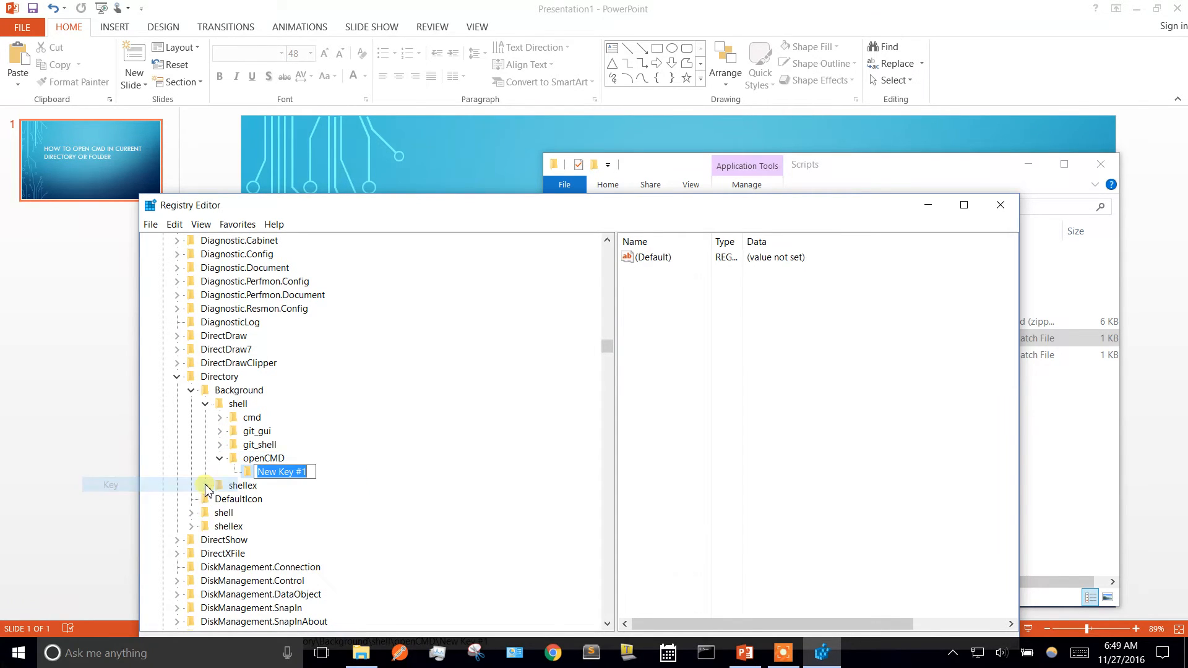
text(command)
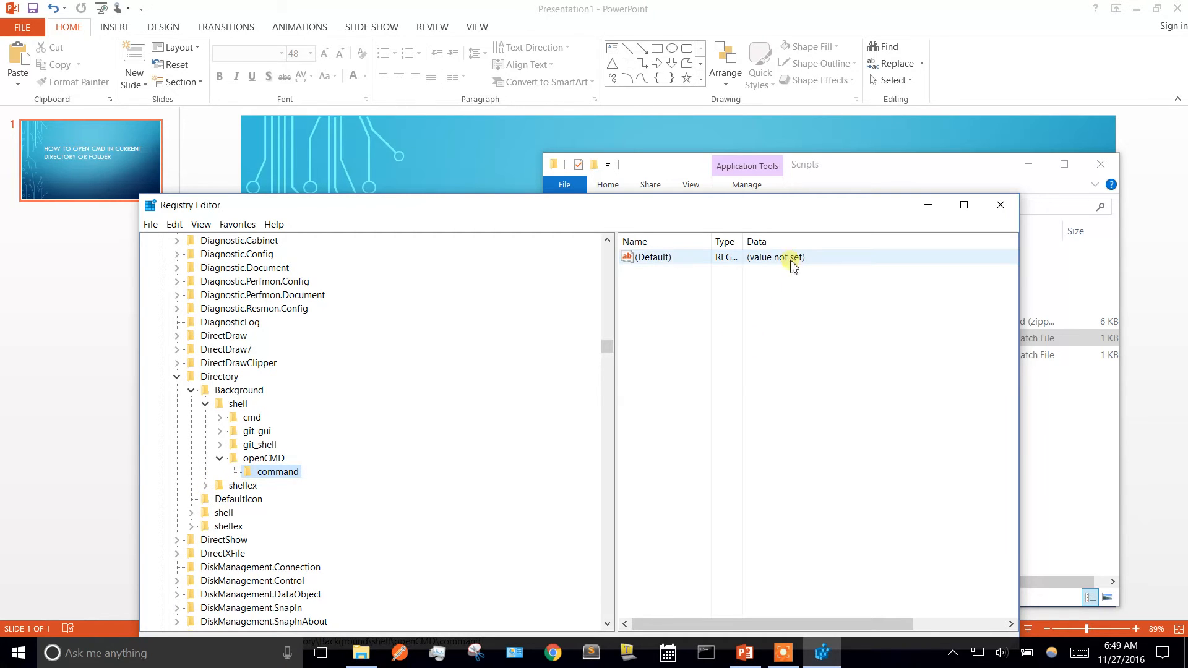
Enter C:\Users\Nick\Documents\Scripts\openCMD_D.bat "%1" as the command key's default value
double_click(773, 257)
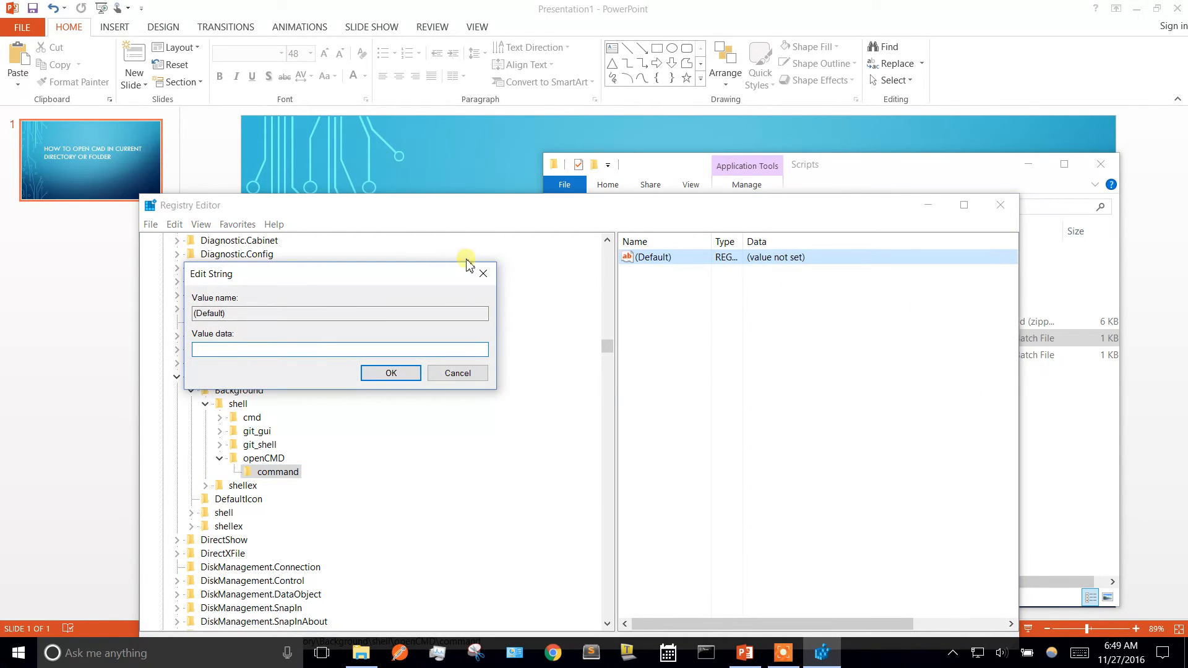
text(cd %~dp0)
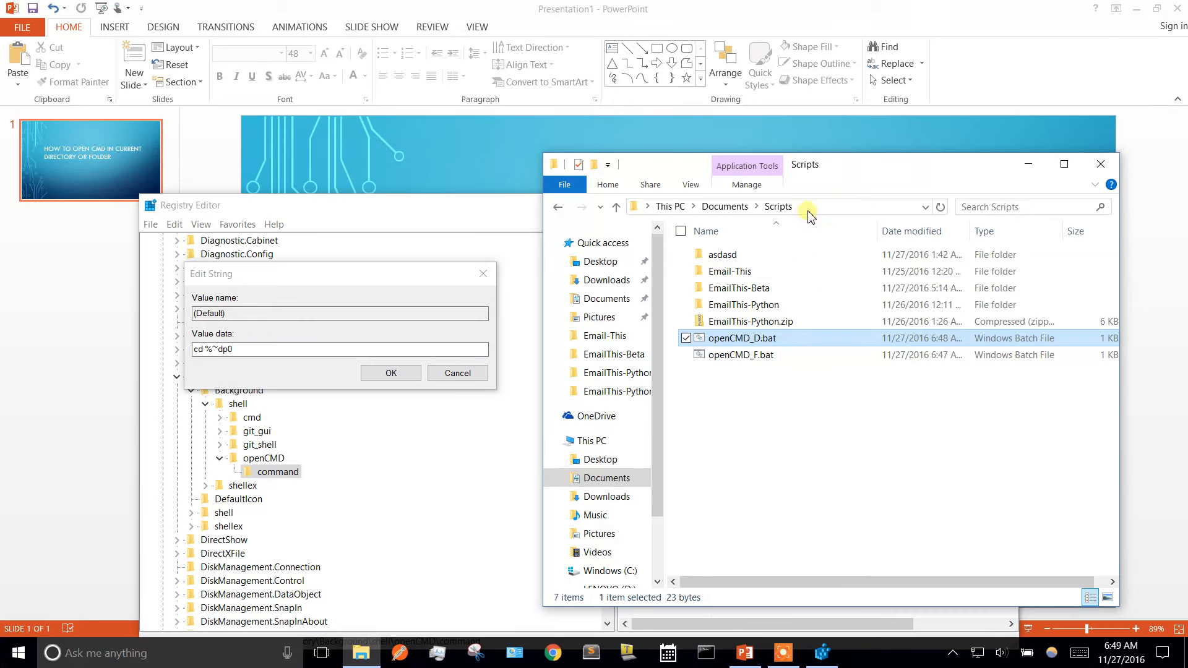
click(810, 207)
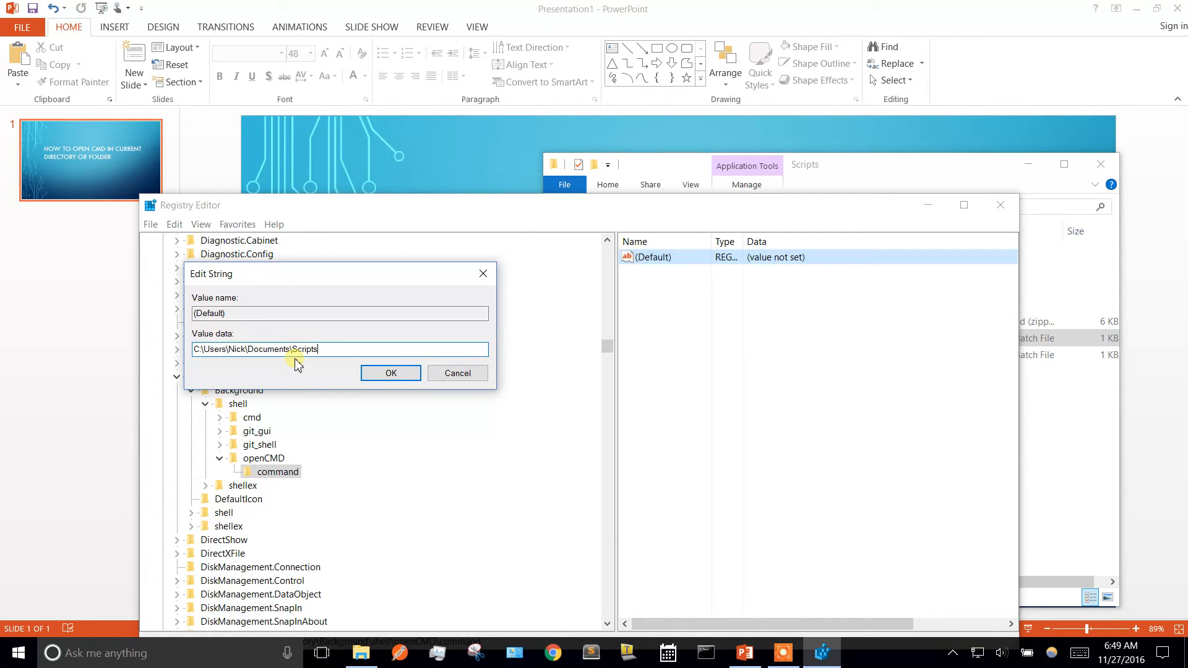
text(\open)
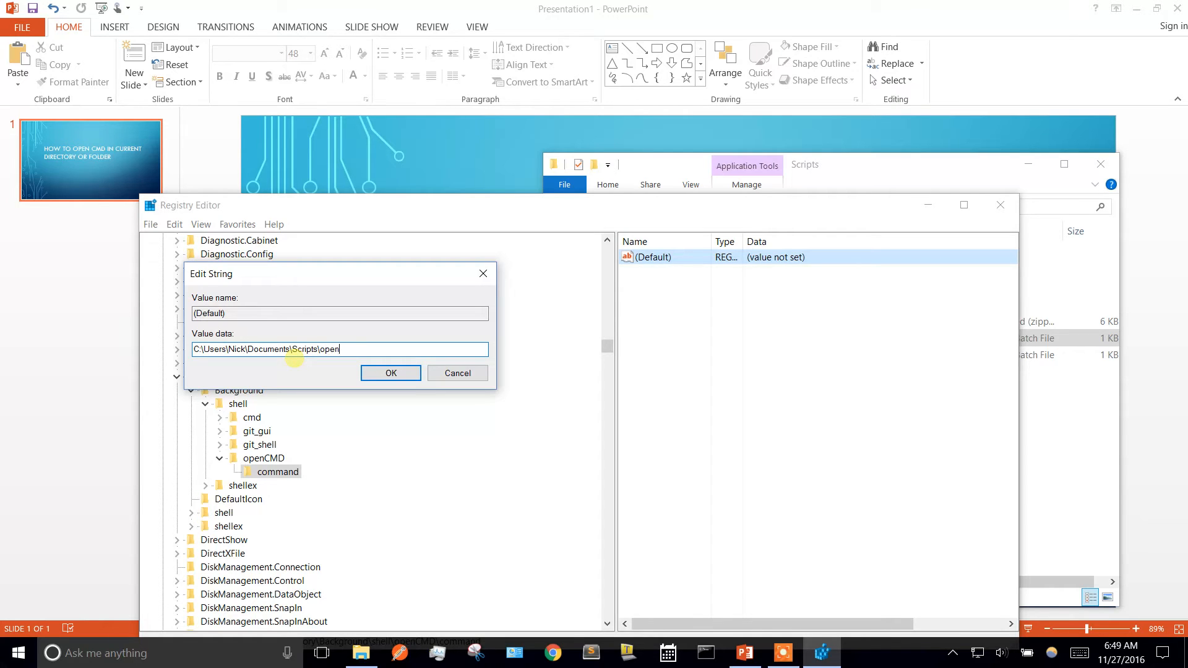
text(CMD_D)
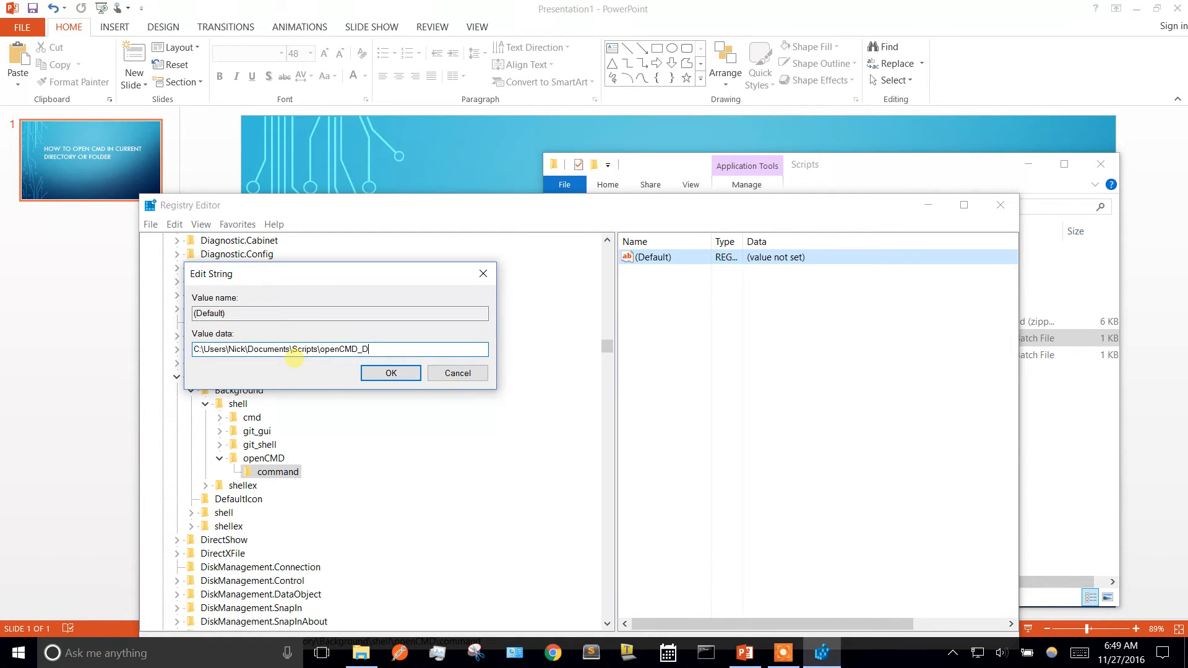
text(.bat)
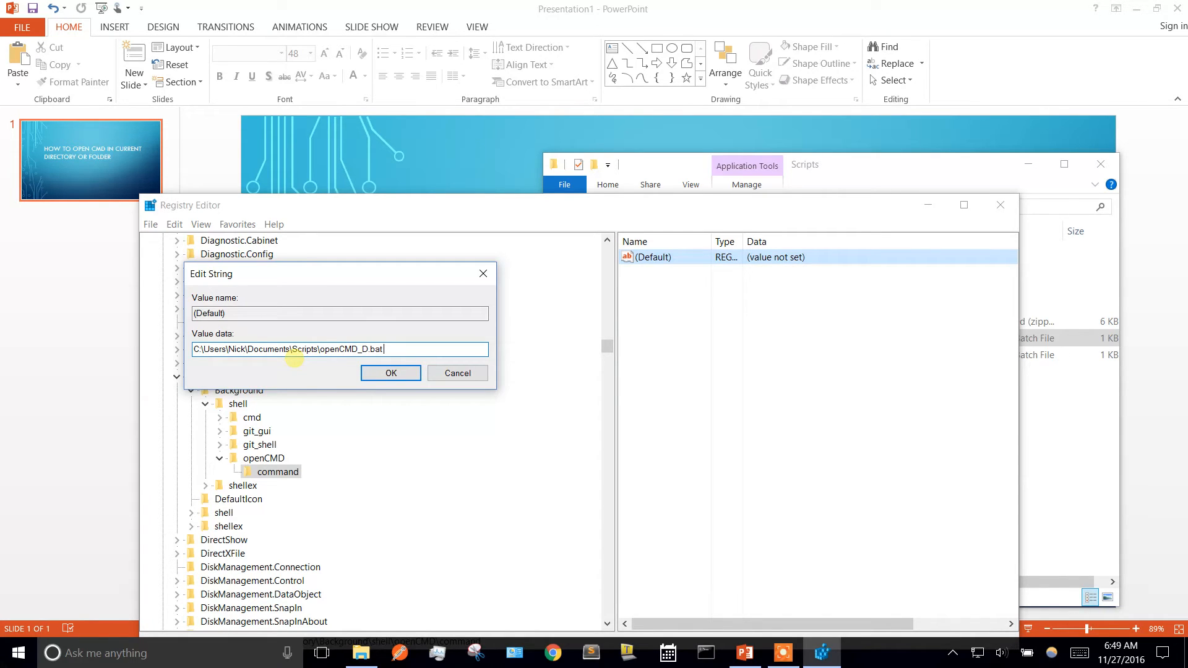
text("%1)
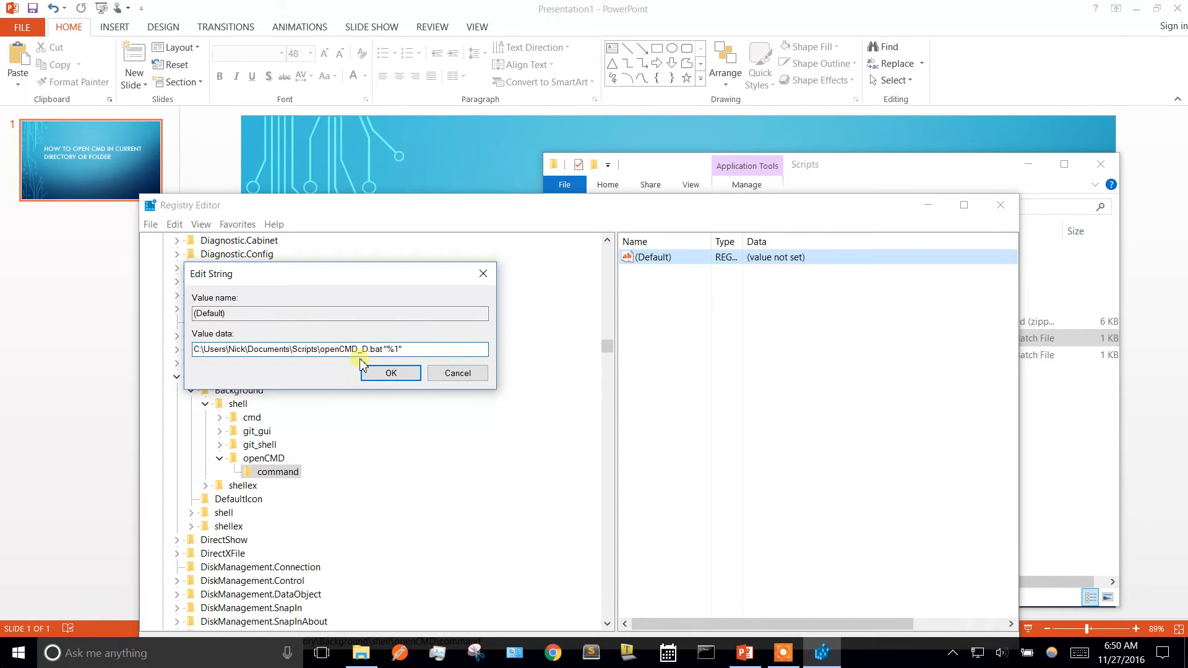
Confirm the openCMD_D.bat command value for the folder-background entry
click(390, 373)
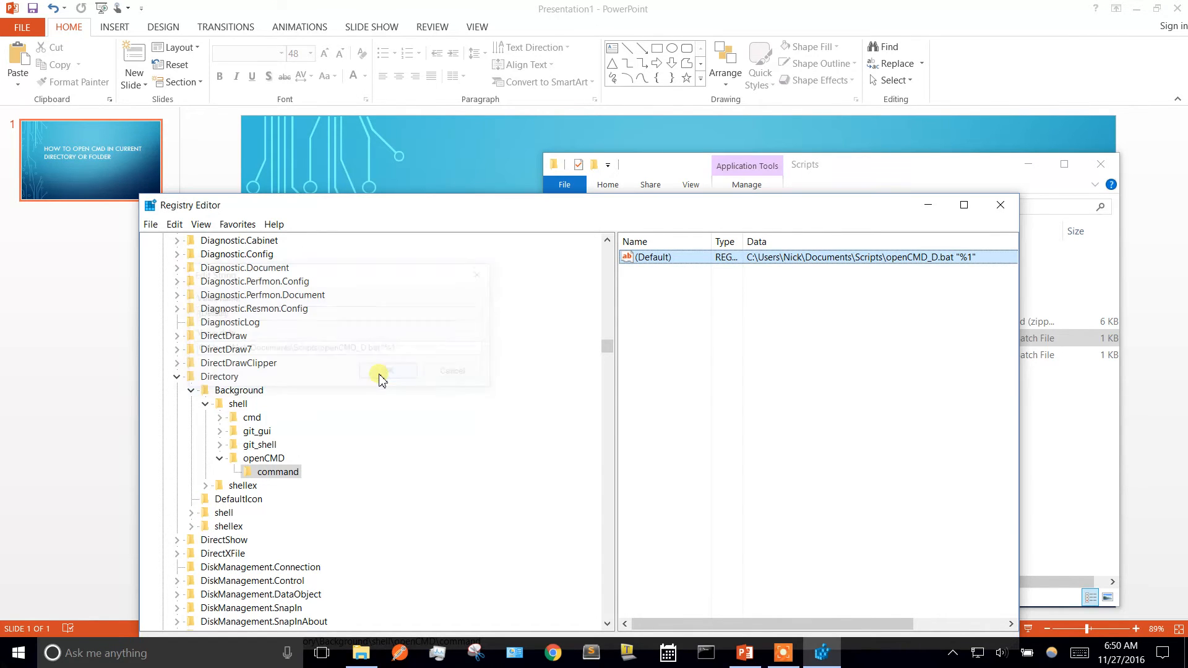
click(220, 376)
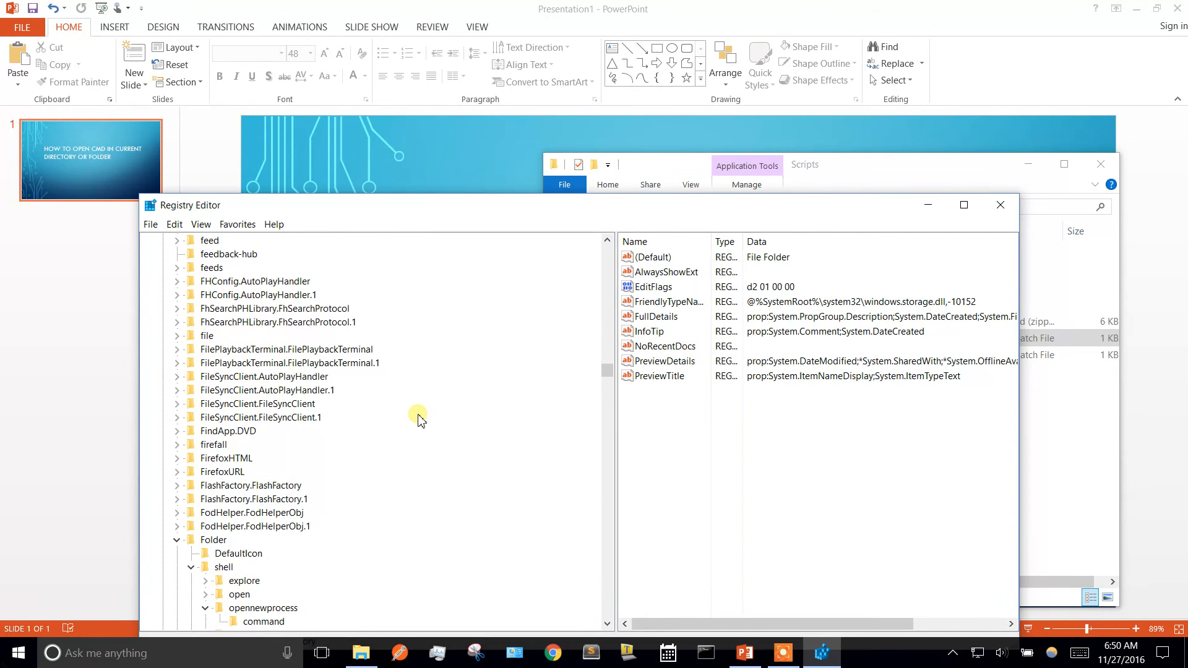
Under HKEY_CLASSES_ROOT\Folder\shell add a new key named openCMD
scroll(down, 3)
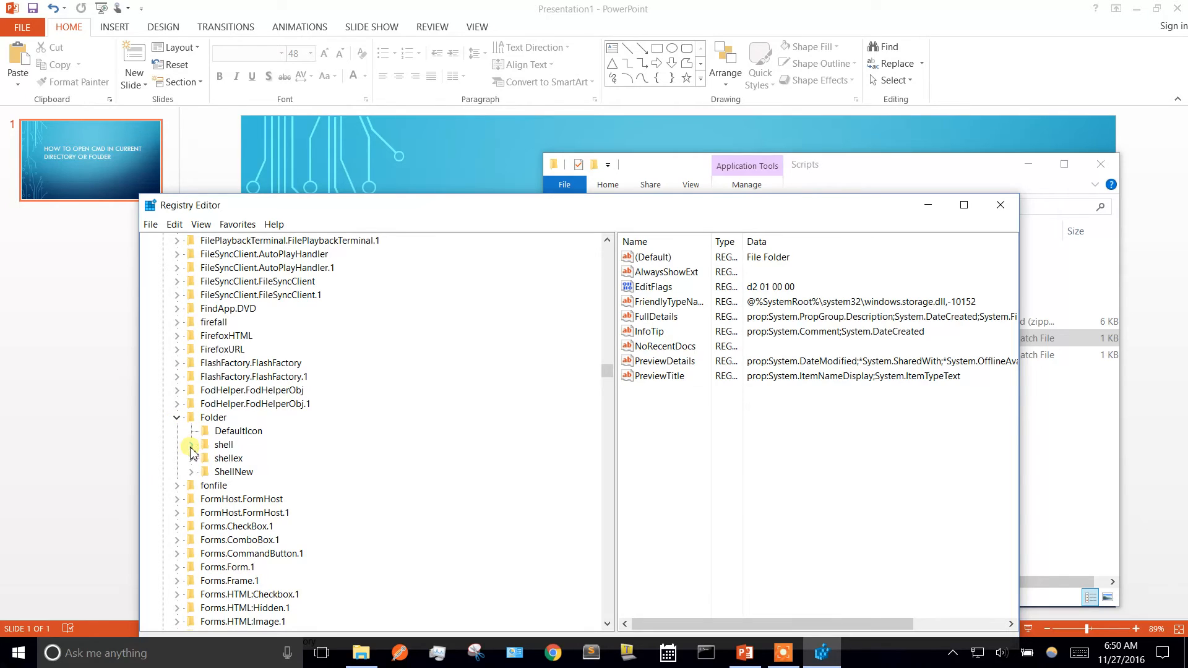
click(192, 445)
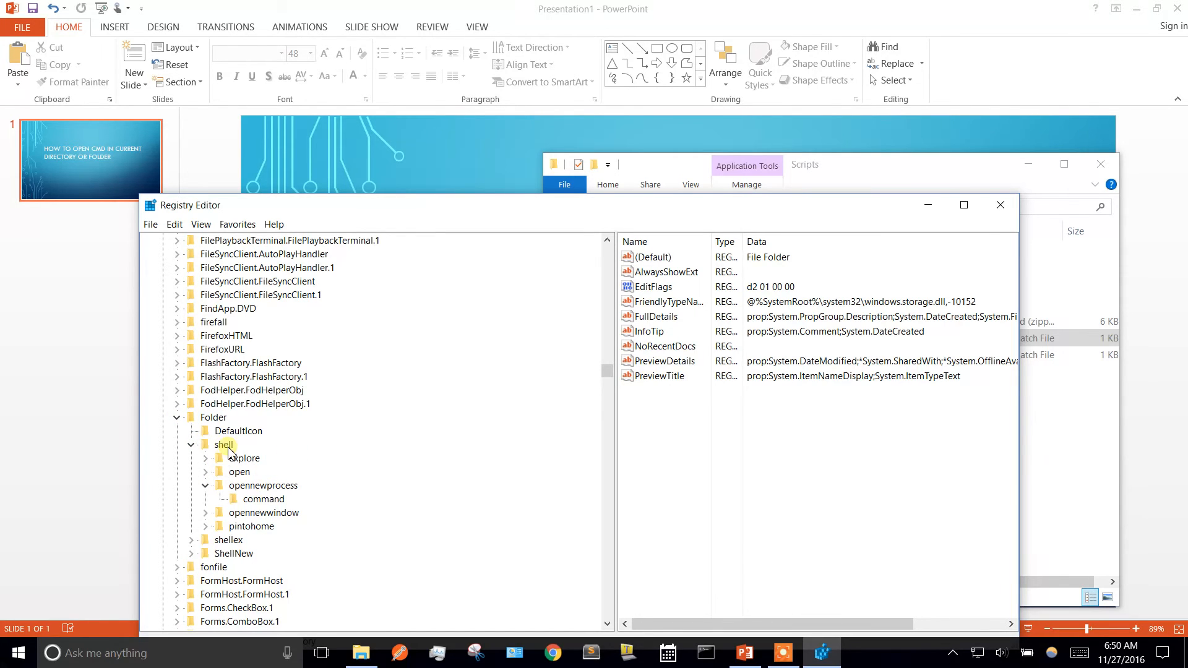
right_click(223, 444)
text(openCMD)
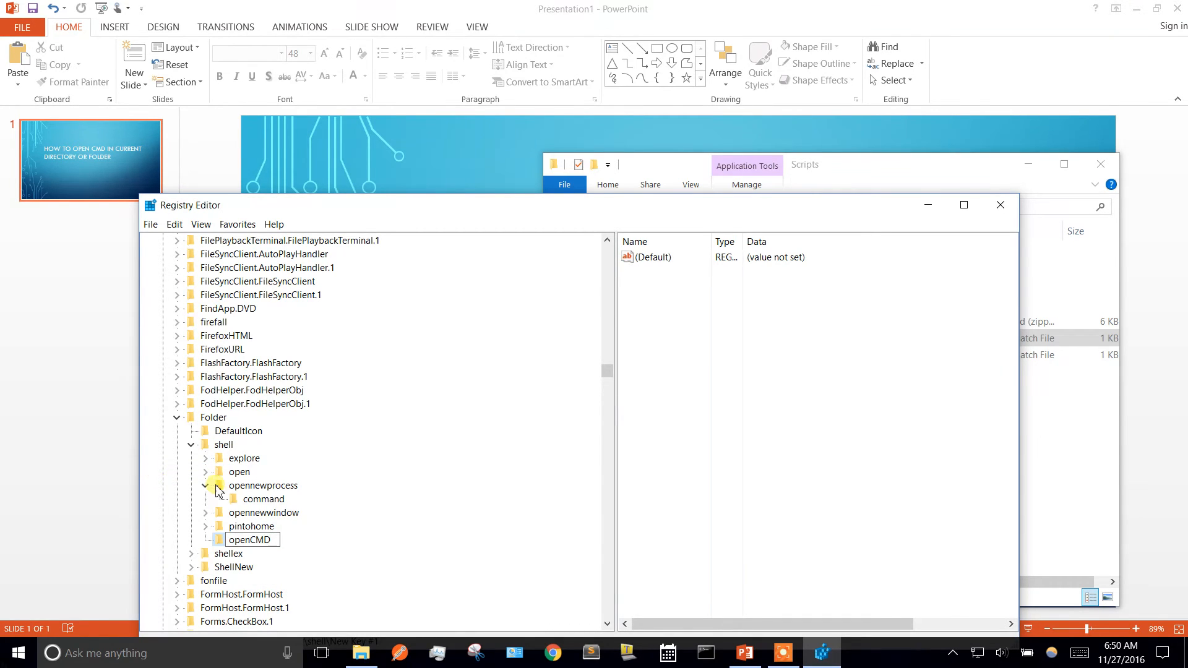
Add a command subkey inside the Folder openCMD key
right_click(250, 540)
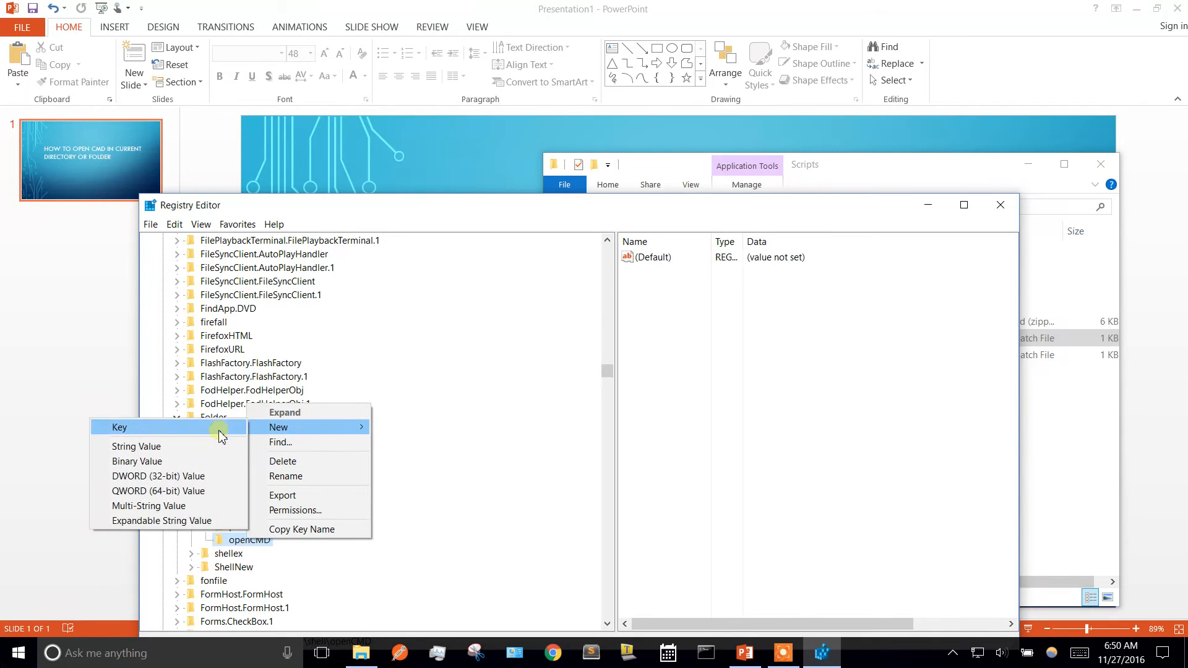
click(120, 426)
text(command)
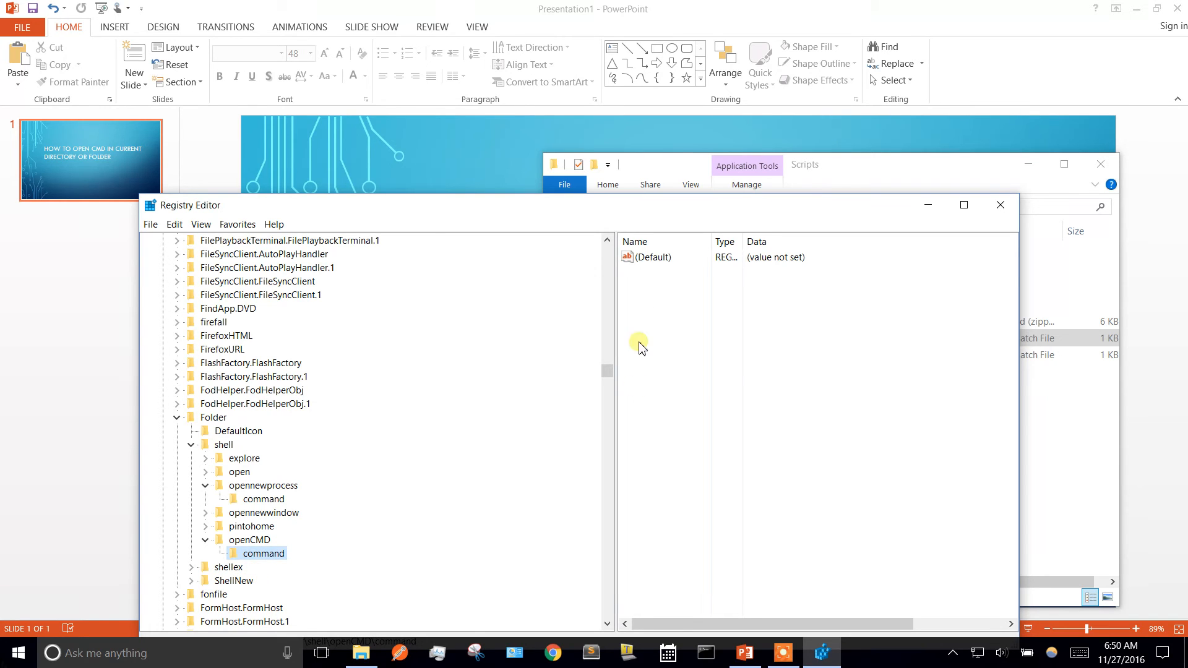
Set the Folder command default value to C:\Users\Nick\Documents\Scripts\openCMD_F.bat "%1"
double_click(654, 257)
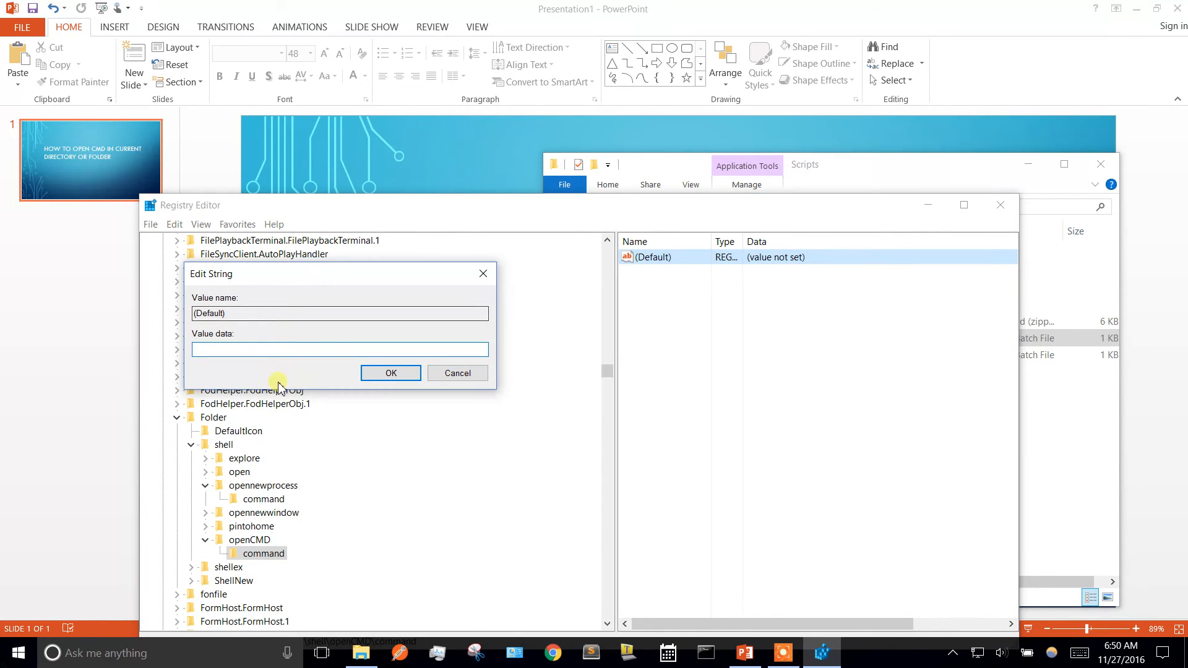
text(C:\Users\Nick\Documents\Scripts\openCMD _)
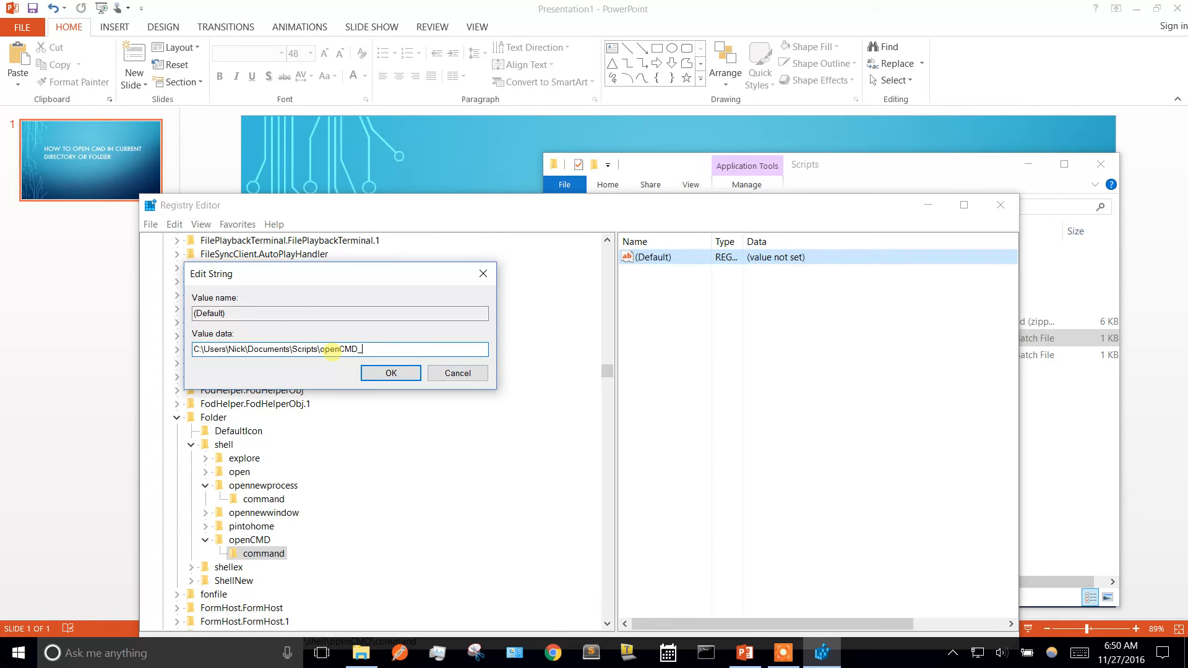
text(F.bat "%1)
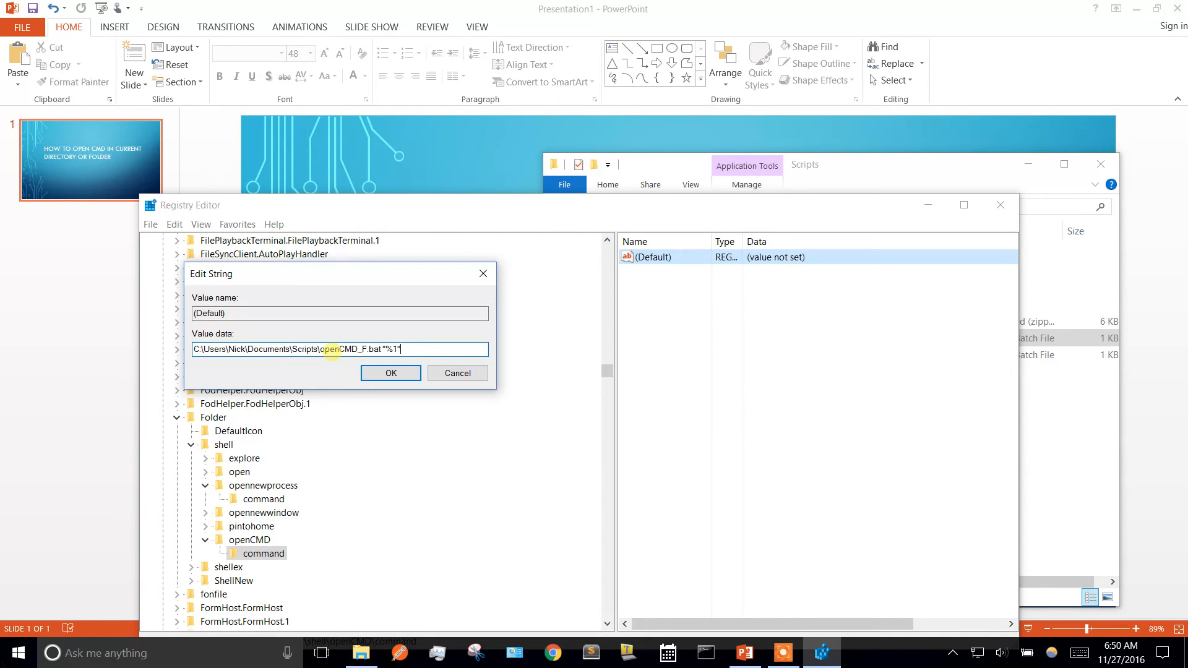
click(390, 373)
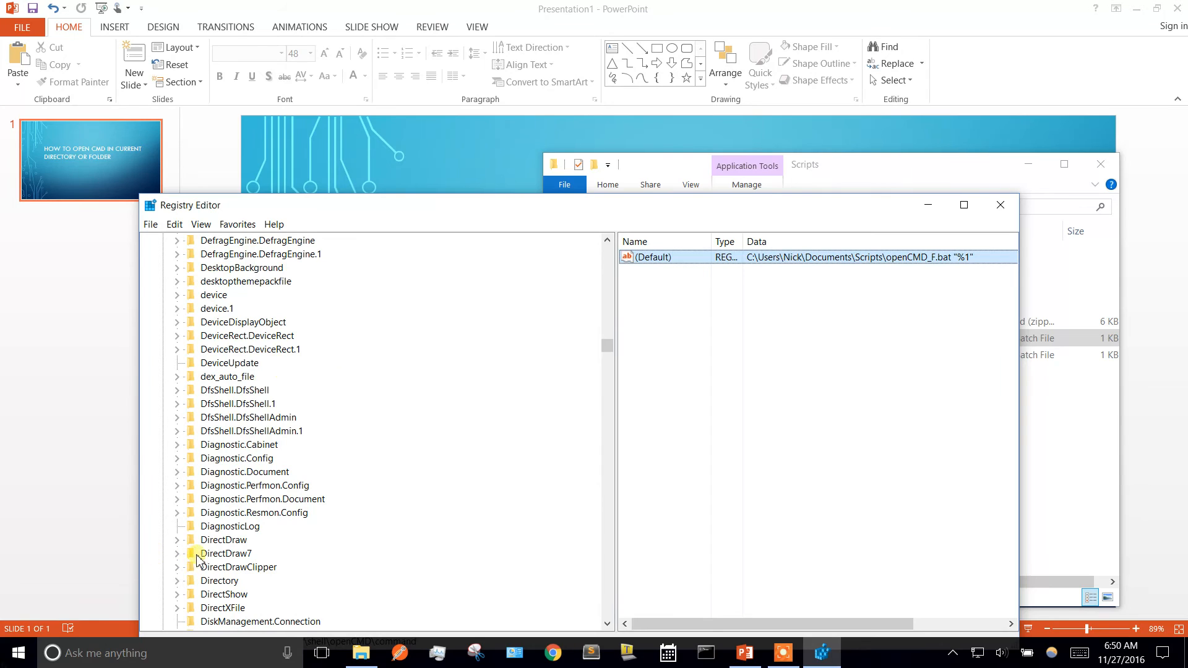
Reopen the Background openCMD command value to verify it still runs openCMD_D.bat, then close it
click(176, 471)
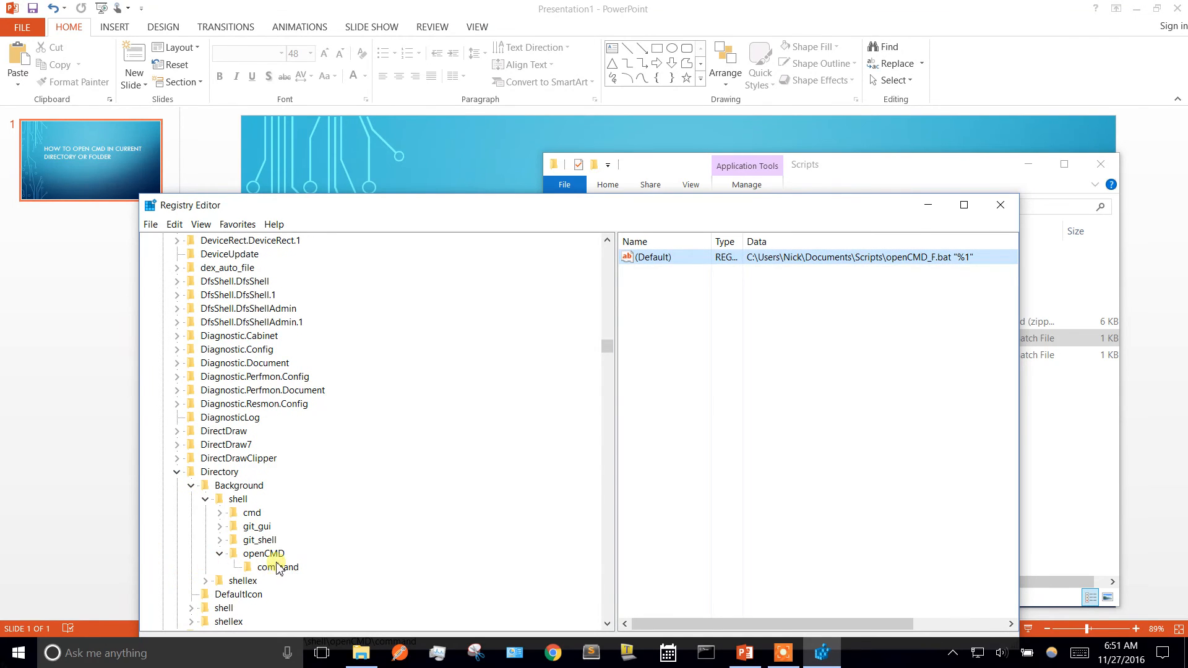
click(279, 566)
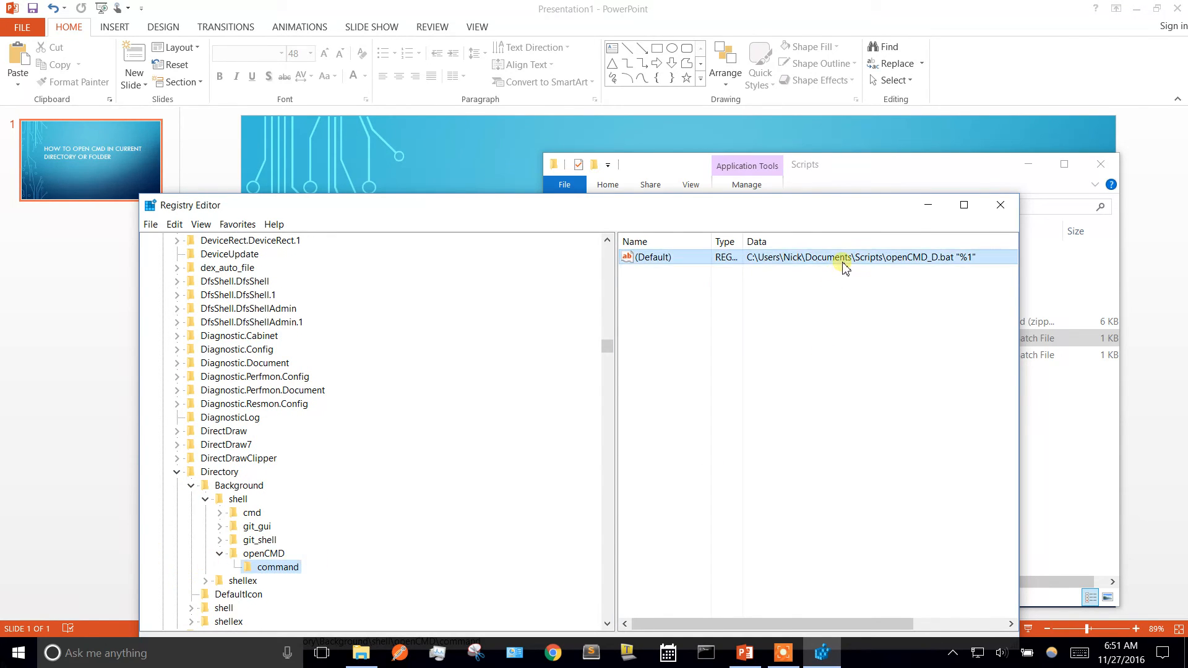
double_click(844, 257)
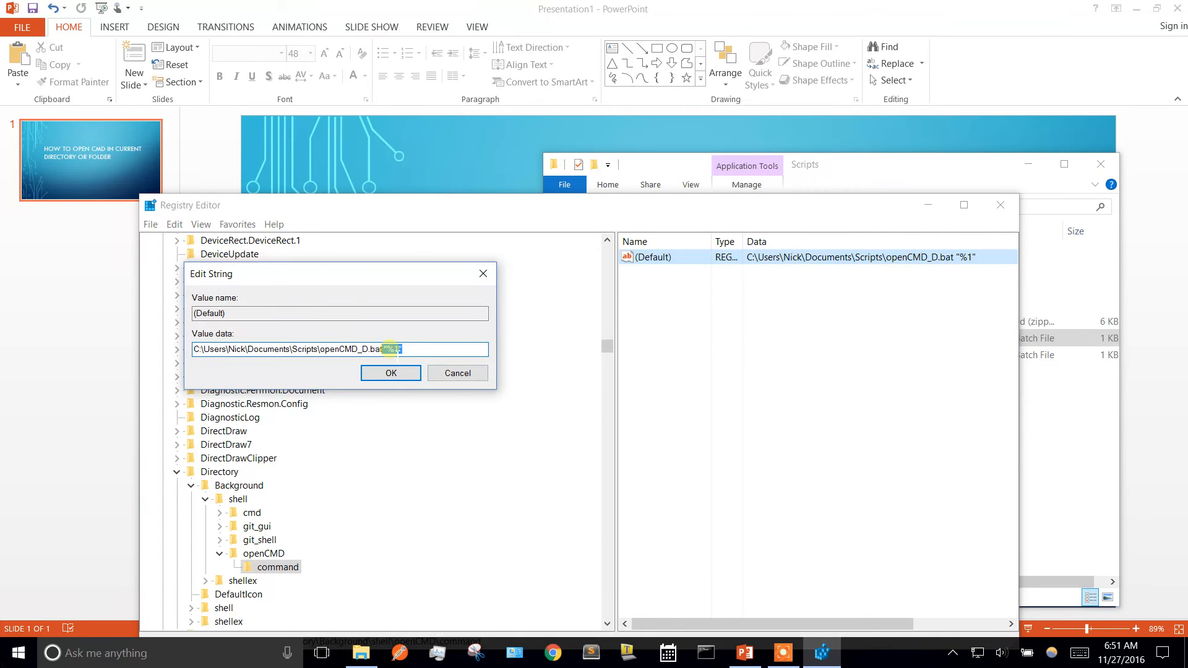
click(390, 372)
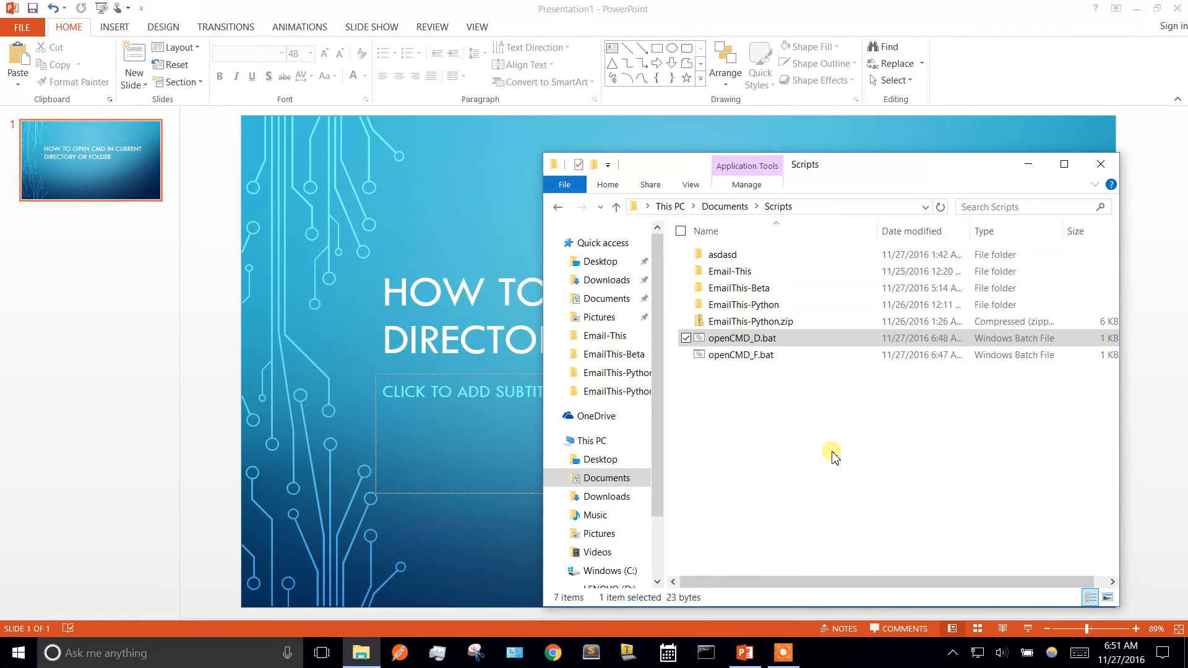
From a new Explorer window in Documents, run openCMD on the Resumes folder, then close the prompt
right_click(362, 652)
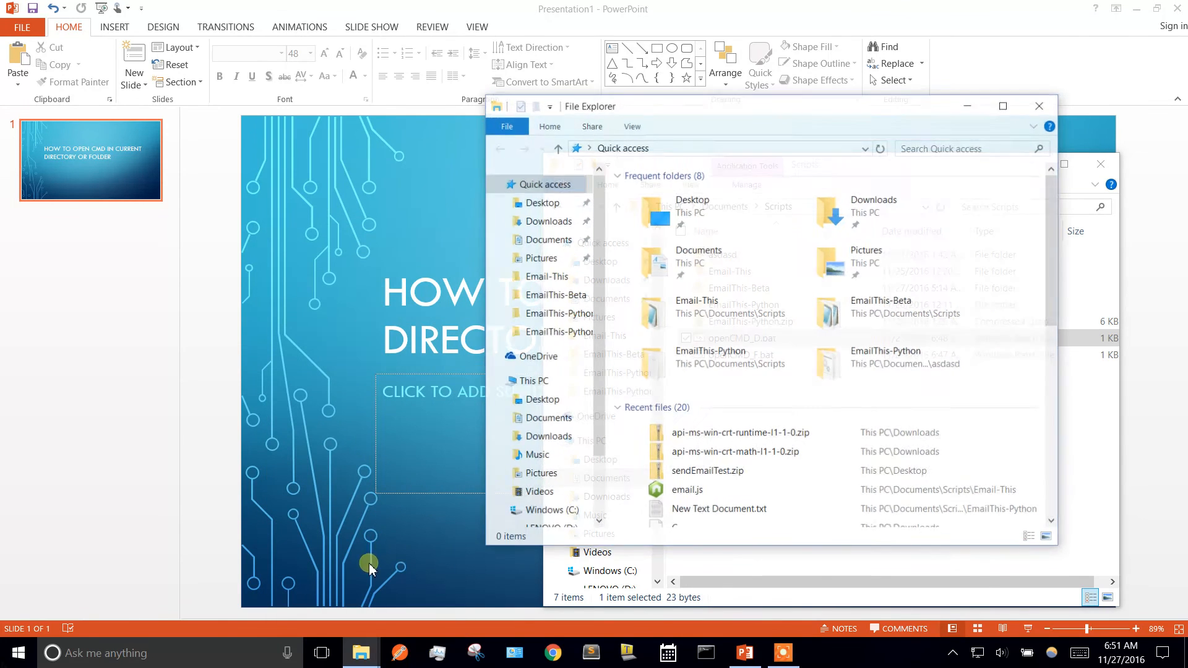
click(547, 240)
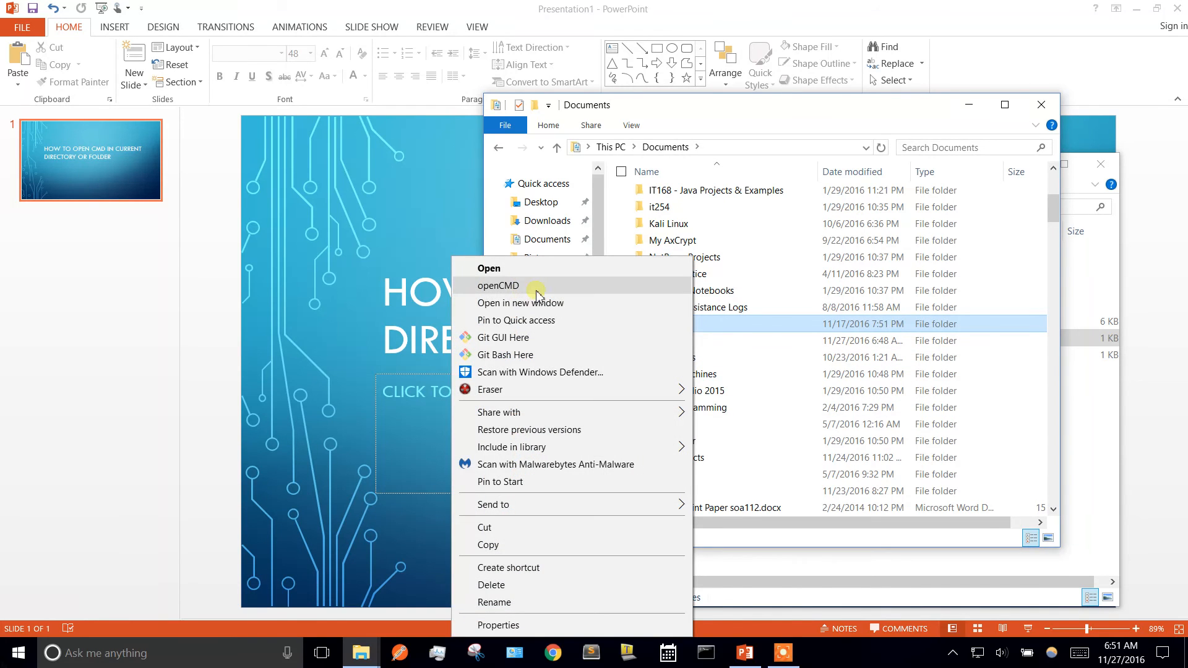
click(497, 286)
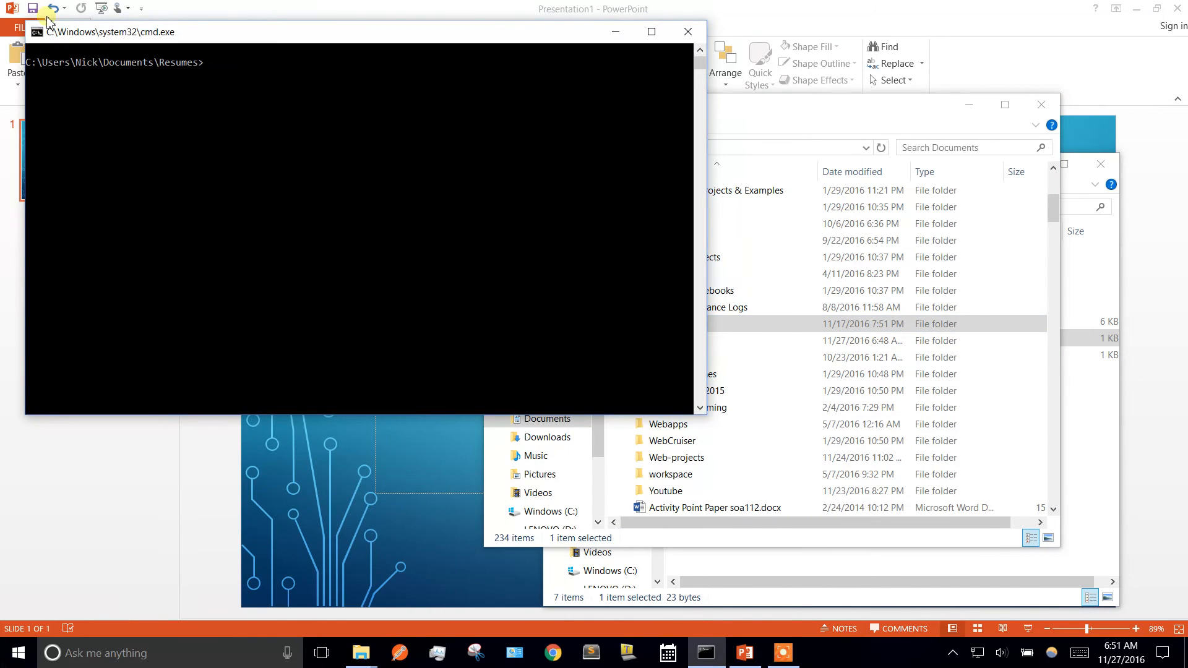
click(308, 72)
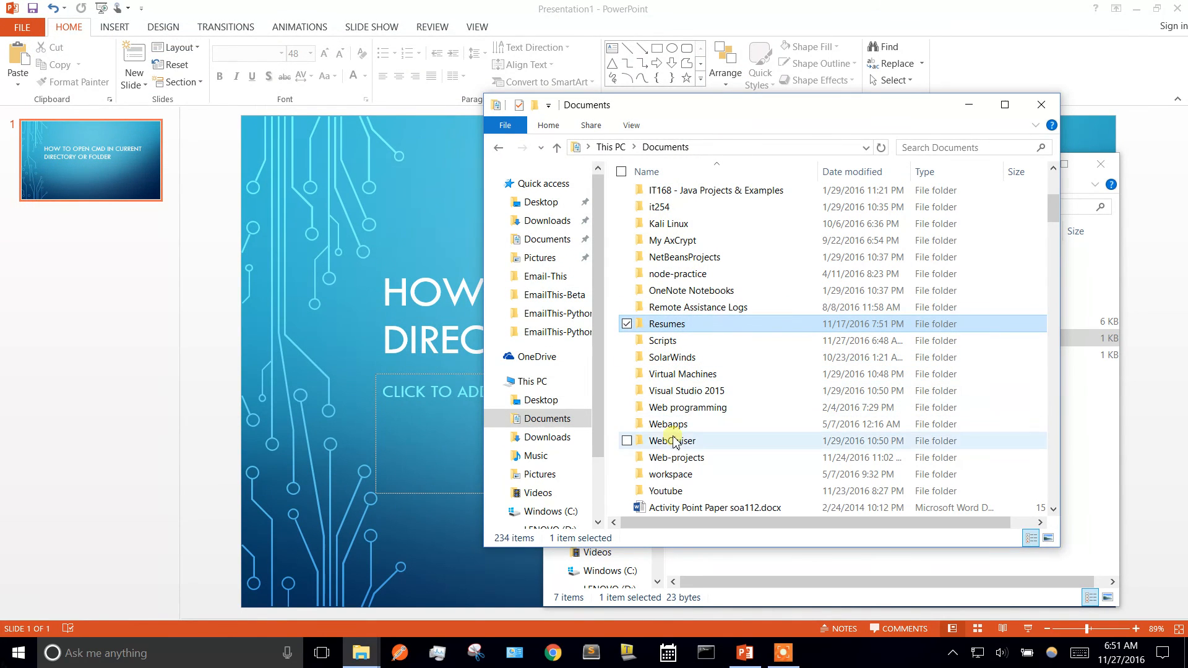
Run openCMD from the empty Music folder background, opening cmd at C:\Users\Nick\Music
click(535, 455)
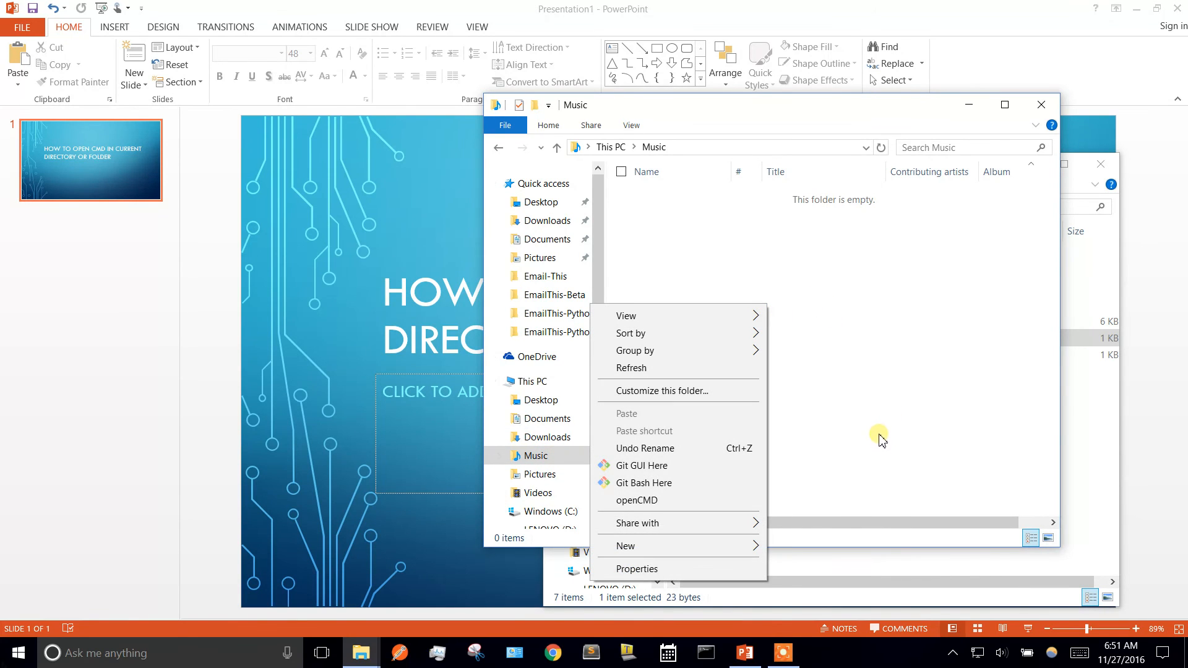
mouse_move(637, 500)
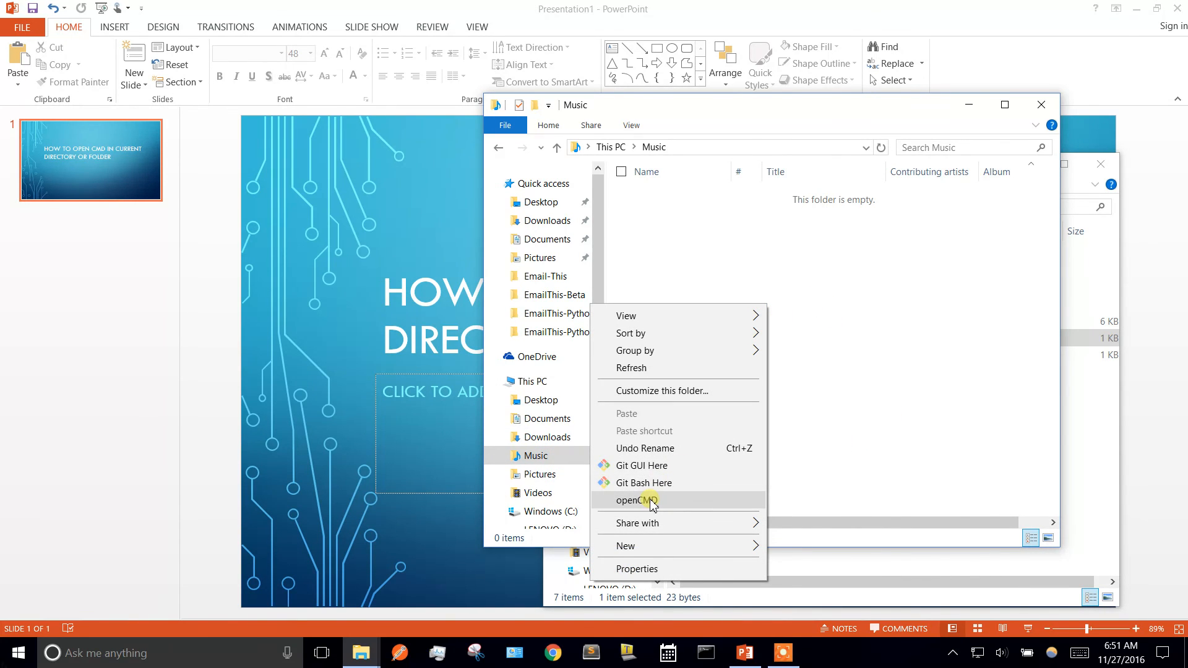
click(630, 499)
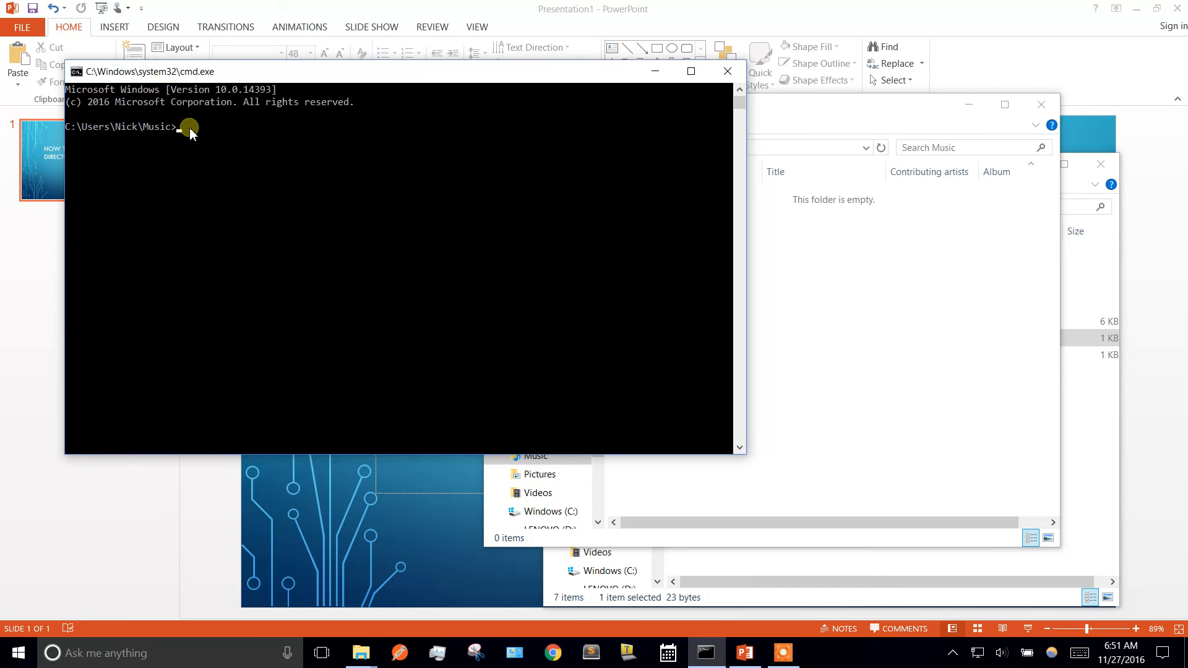